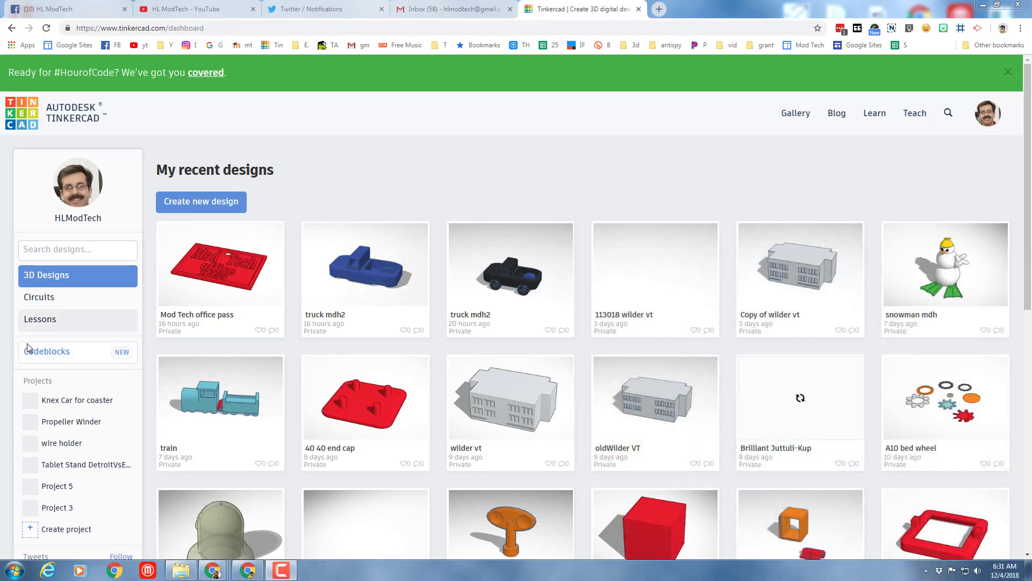
Step: Start a new blank Codeblocks design and name it 'tree smart'
left_click(51, 352)
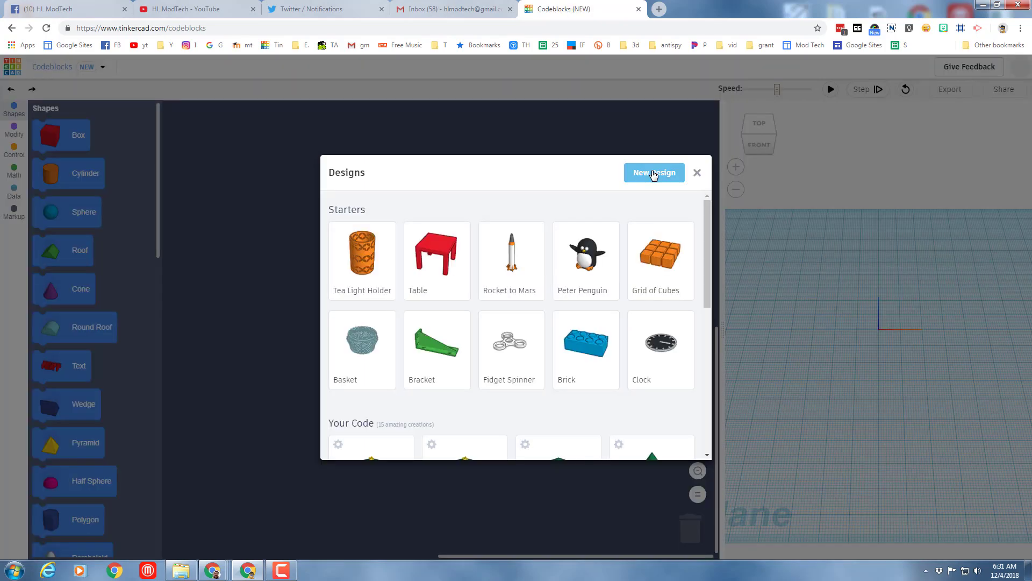
left_click(654, 173)
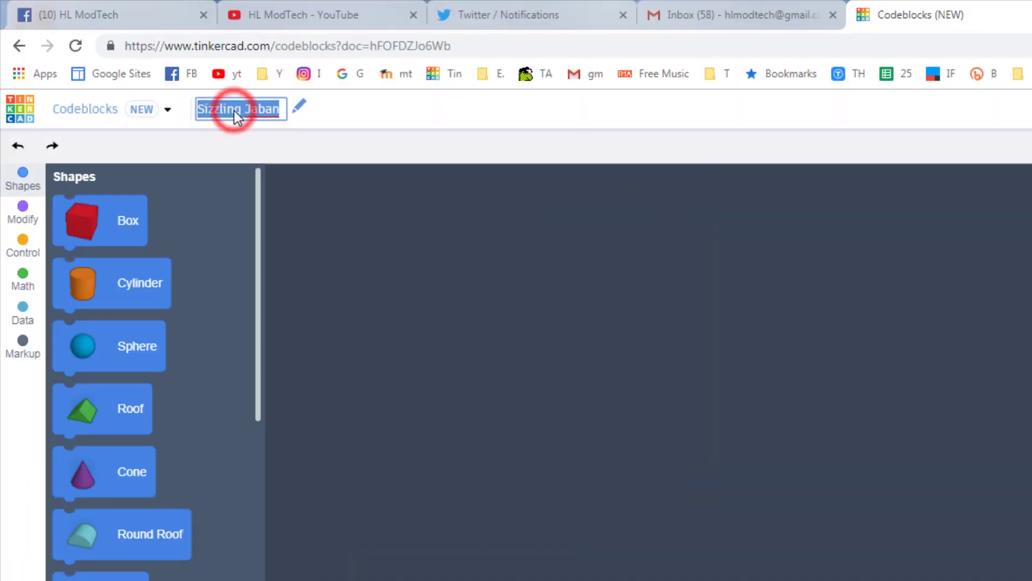
type("tree smart")
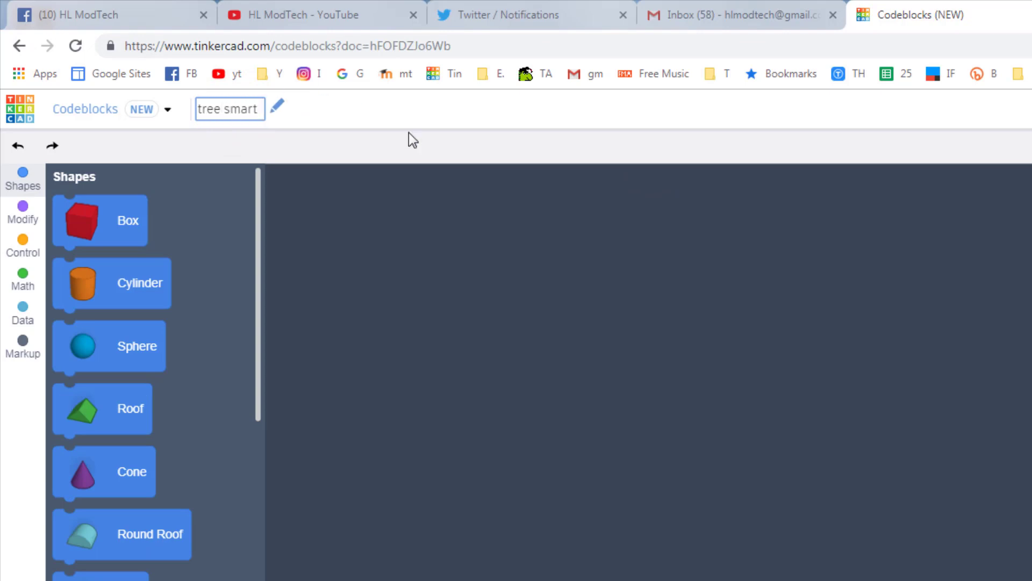
Step: Create an object named trunk containing a cylinder with its size parameters shown
left_click(20, 199)
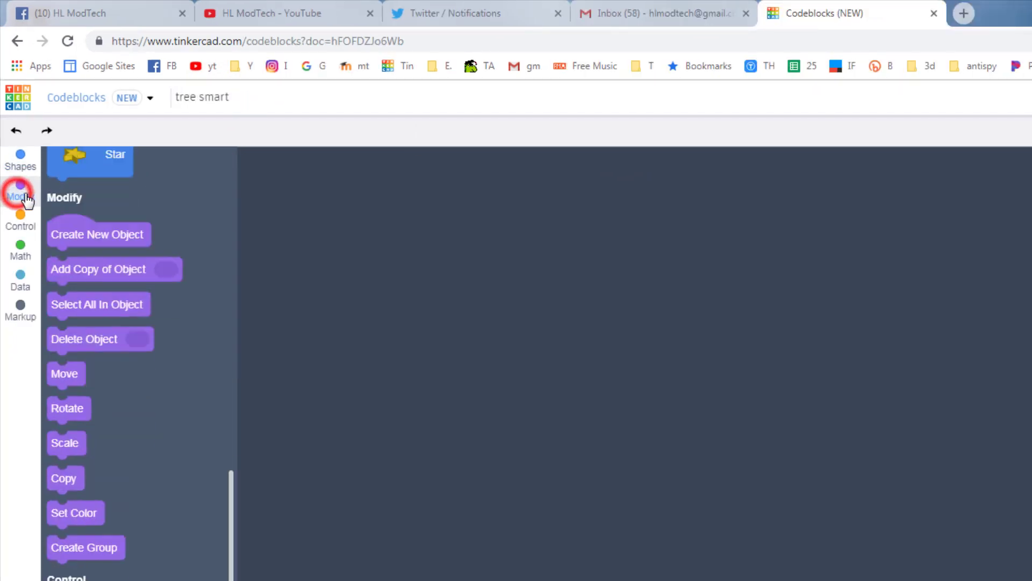
left_click_drag(97, 235, 403, 243)
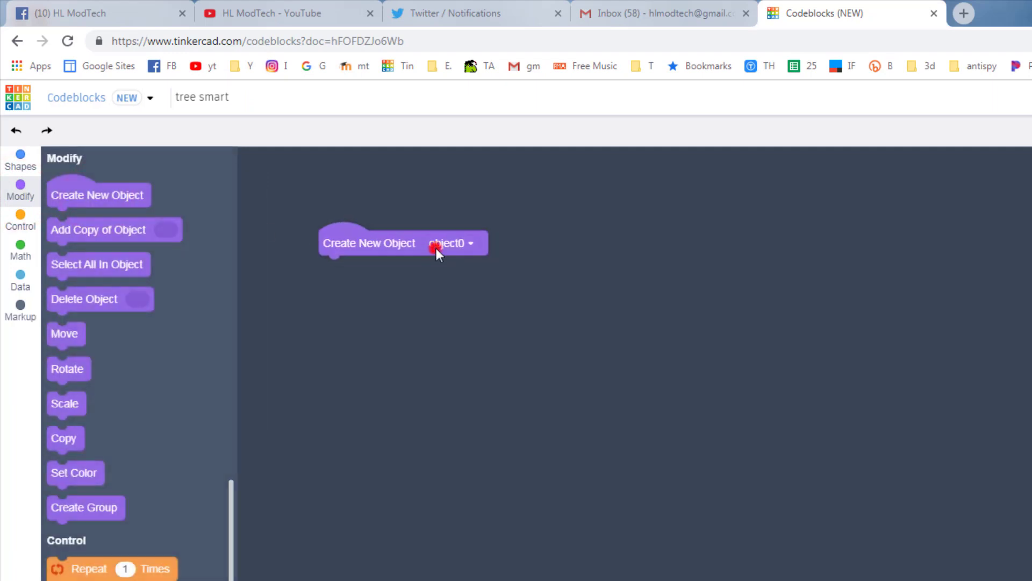
left_click(471, 243)
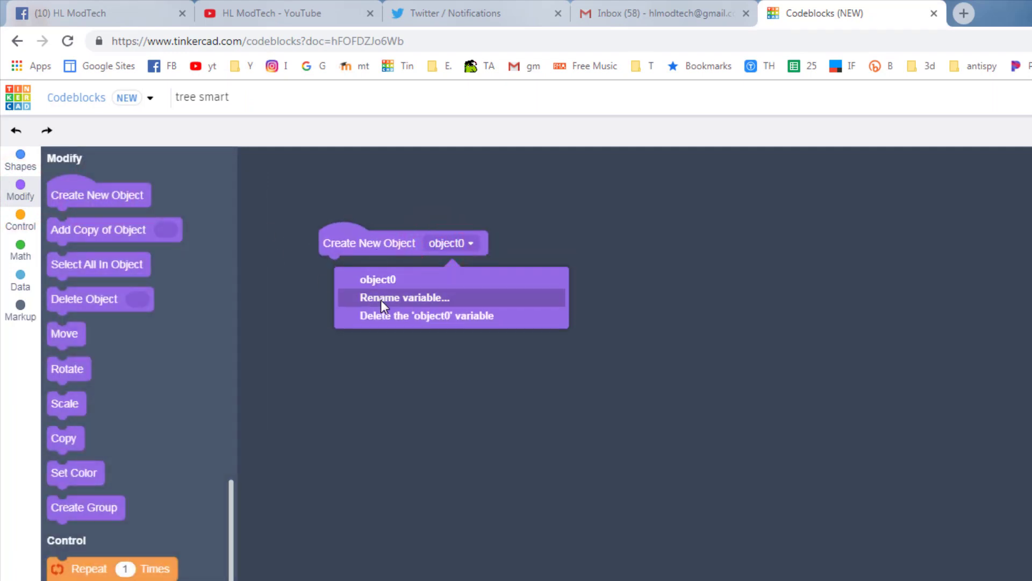
left_click(405, 298)
type("trunk")
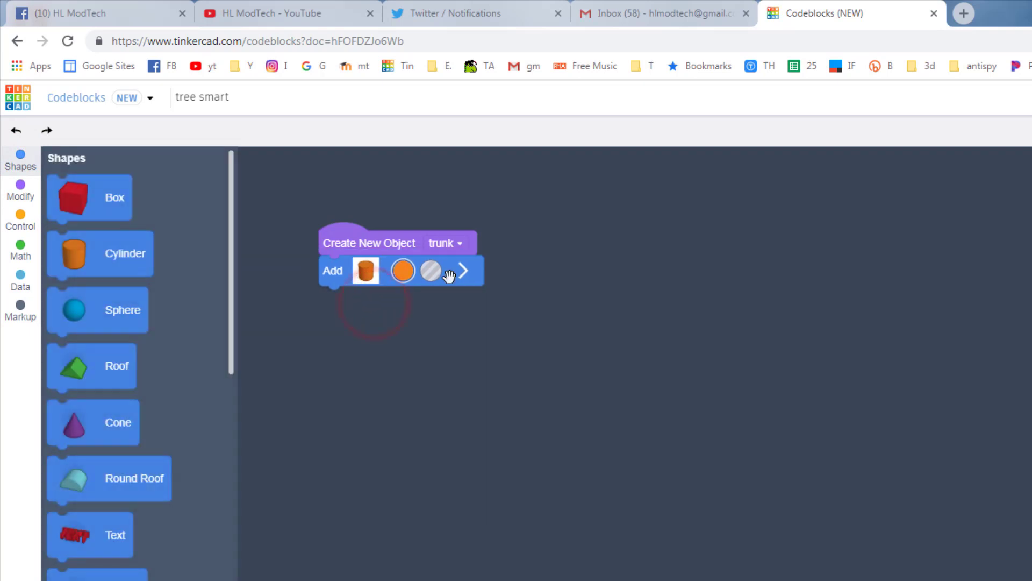
left_click(464, 271)
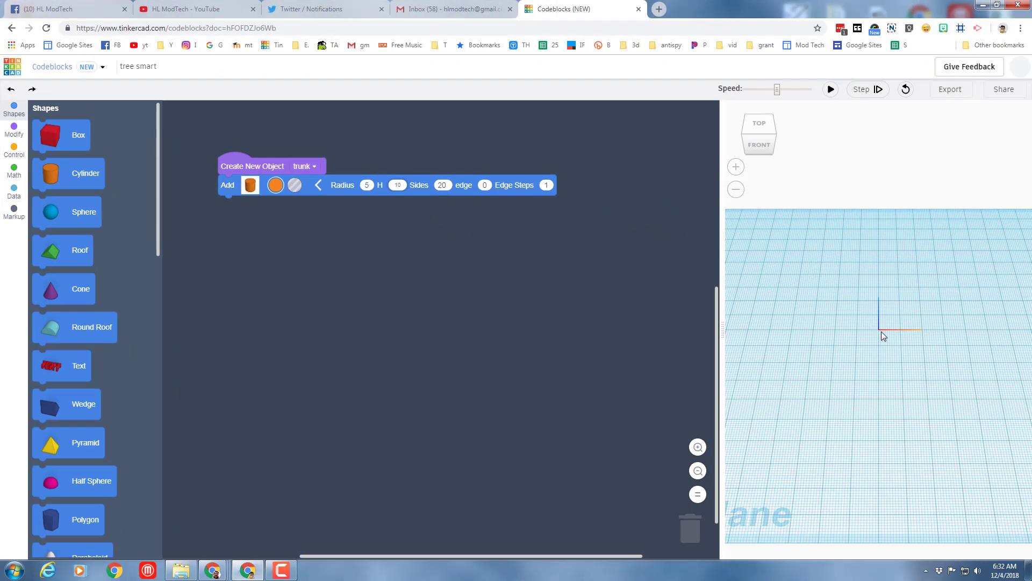
Step: Raise the trunk 5 units in Z, colour it dark brown, and run to preview it
left_click(11, 134)
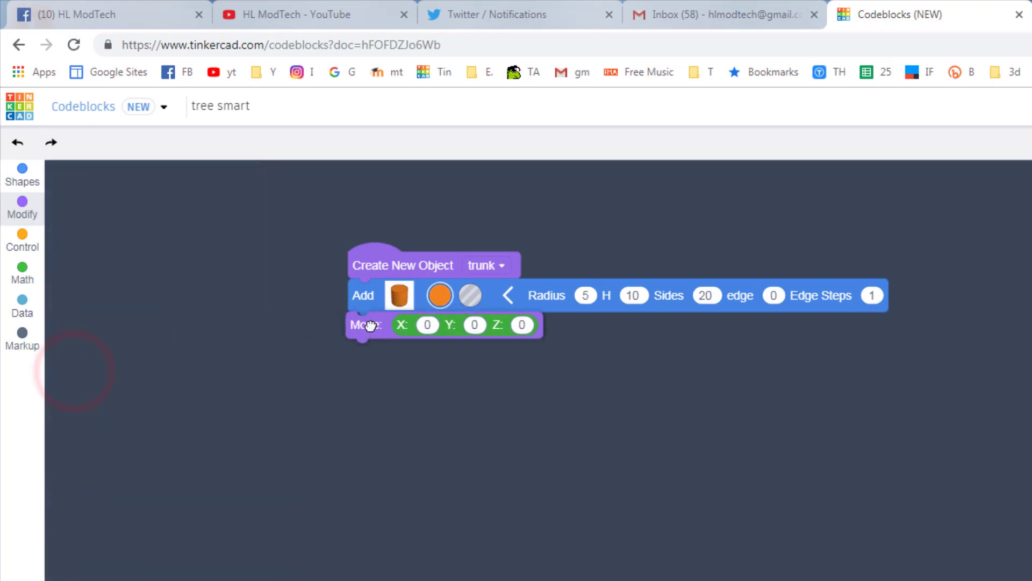
left_click(22, 207)
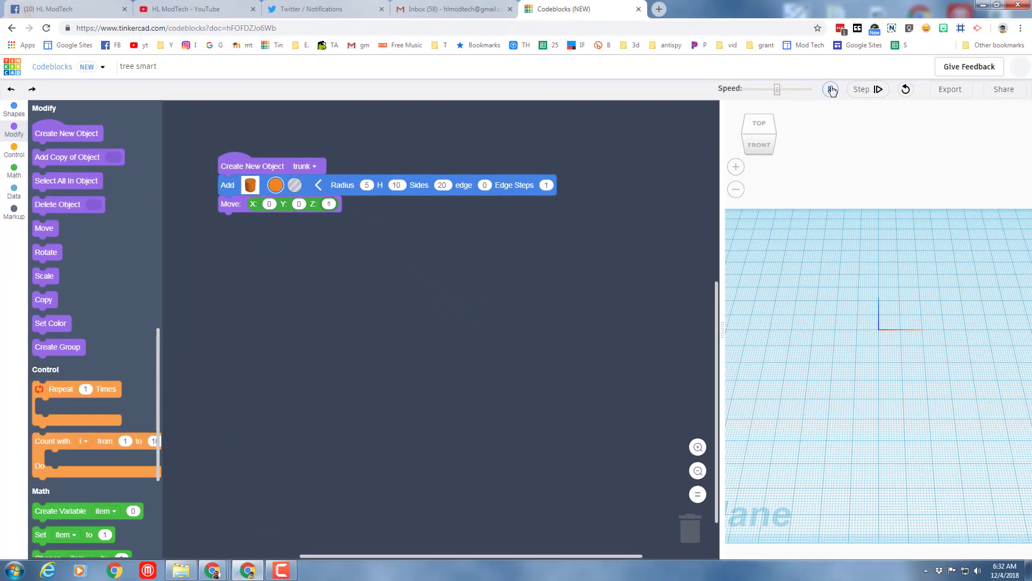
left_click(830, 89)
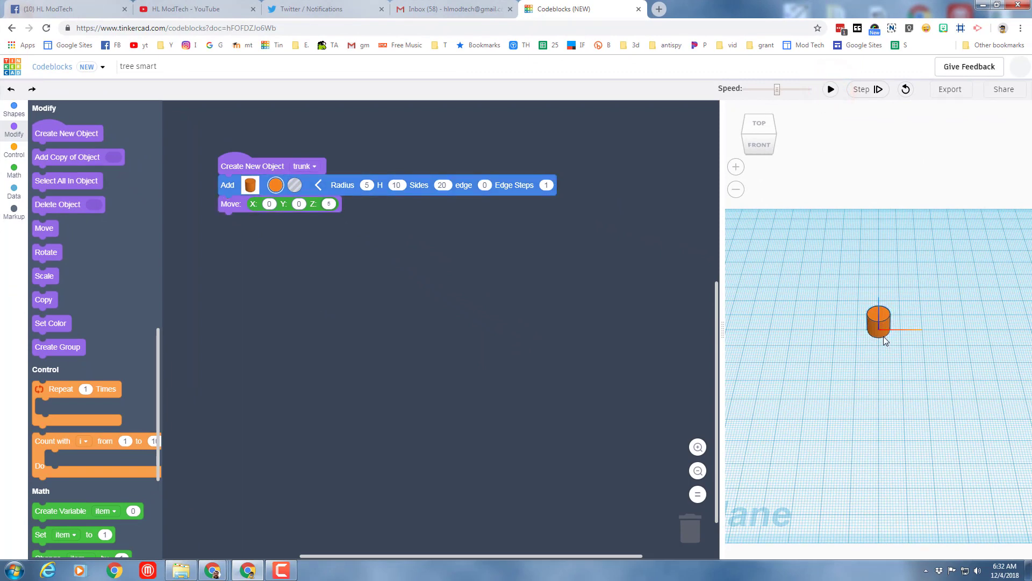
mouse_move(854, 334)
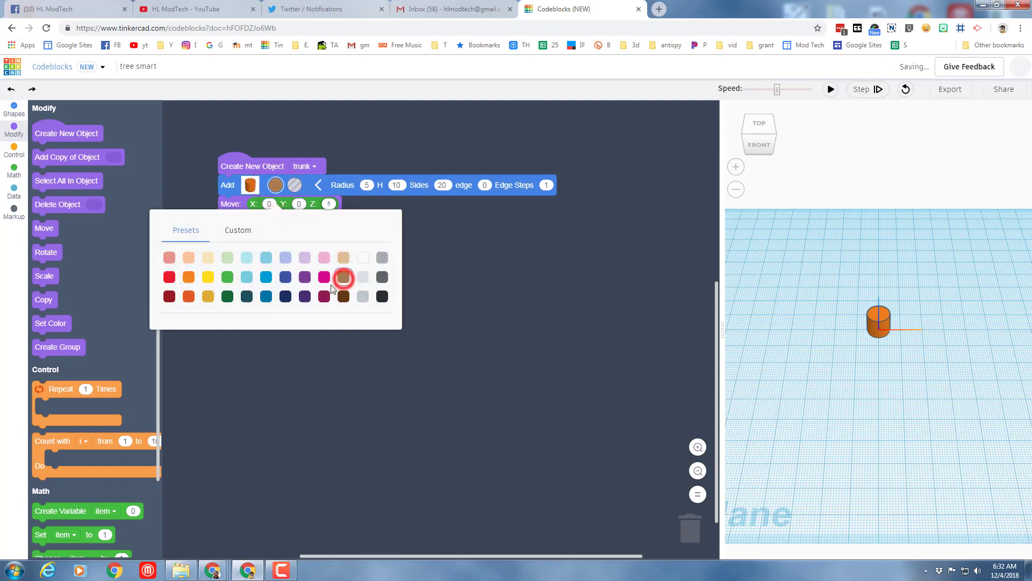
left_click(343, 296)
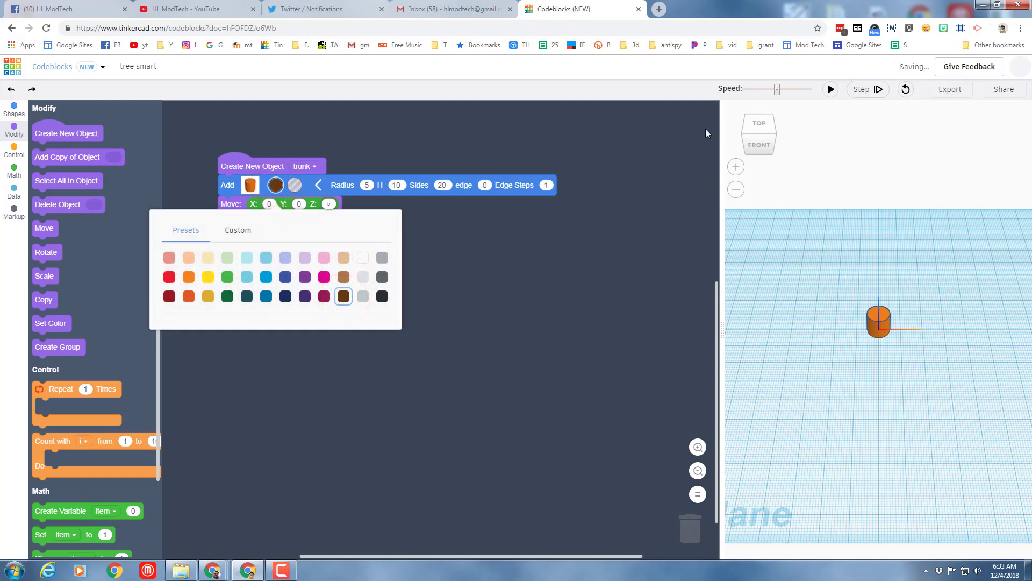
left_click(830, 89)
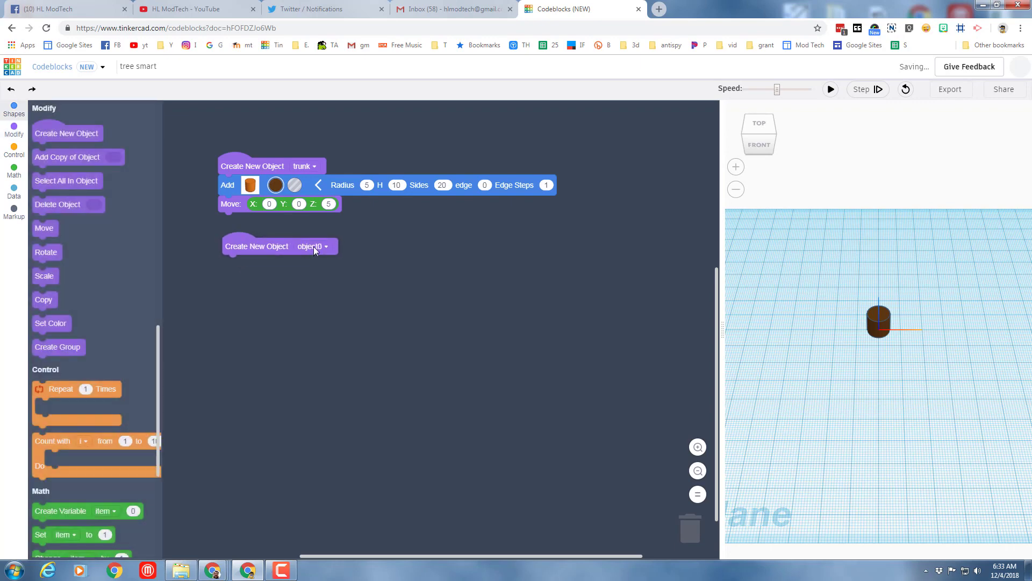
Step: Name the second object branch and give it a dark green cone of bottom radius 25
left_click(397, 422)
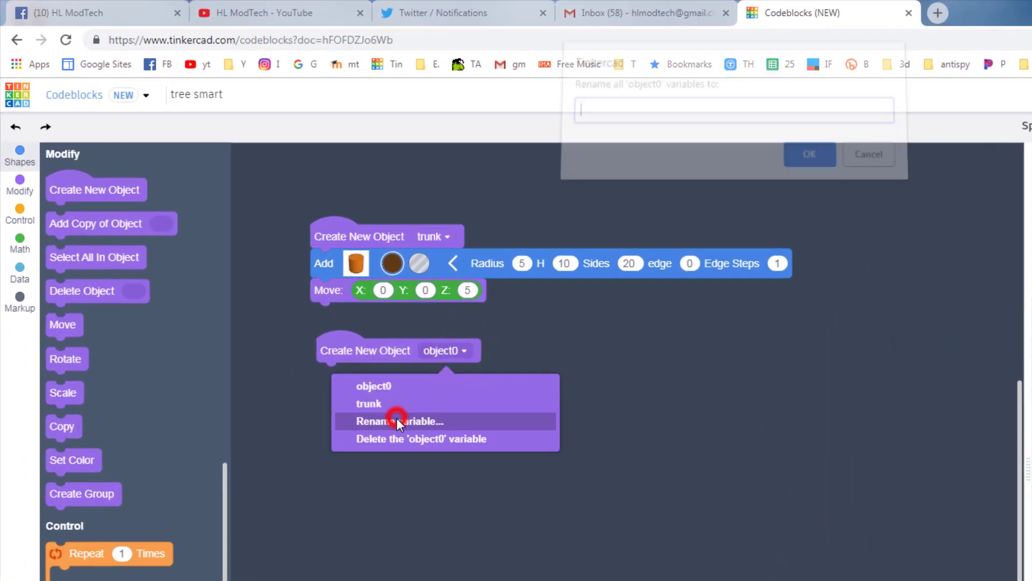
left_click(396, 421)
type("branch")
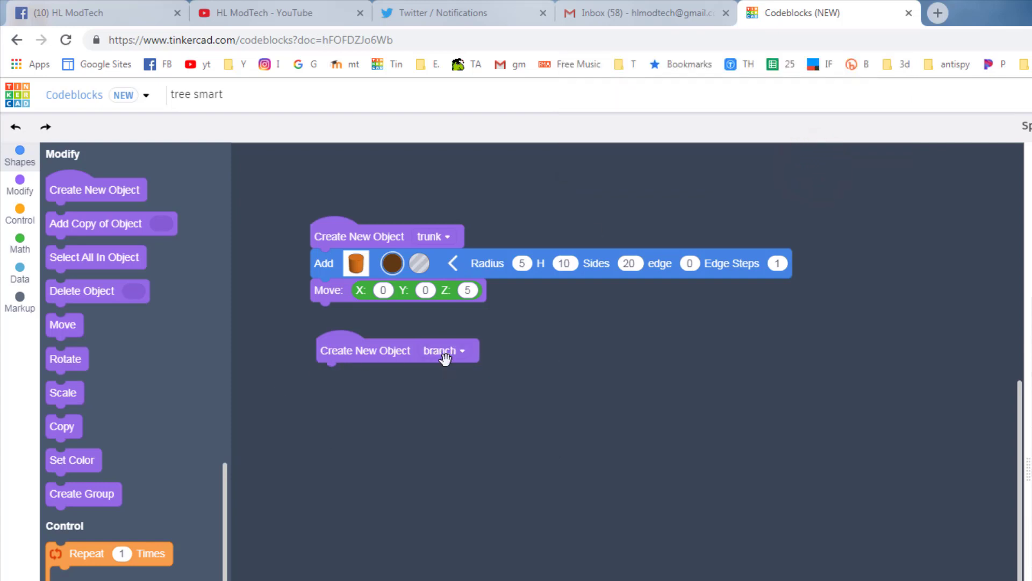
mouse_move(140, 280)
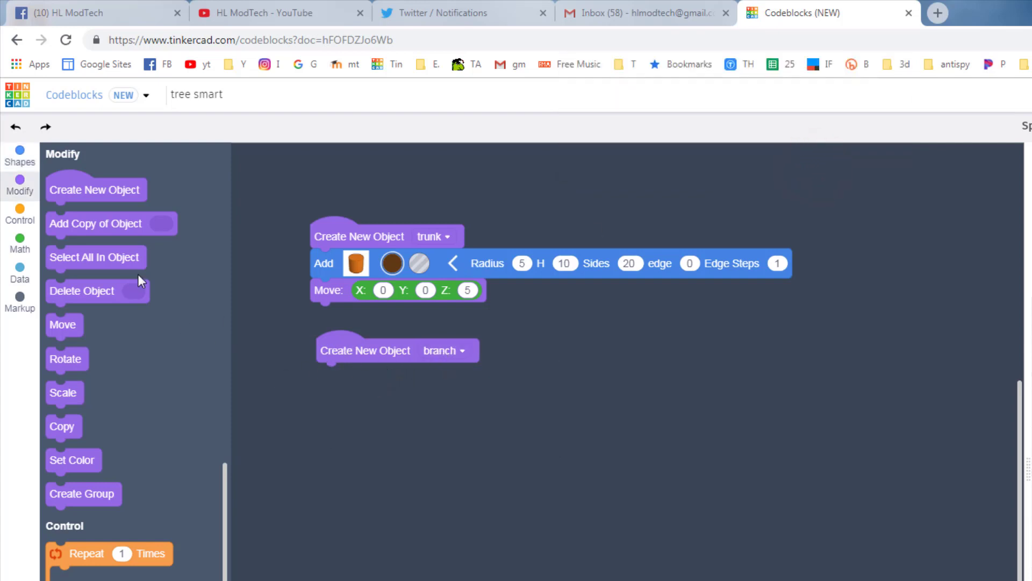
left_click(20, 156)
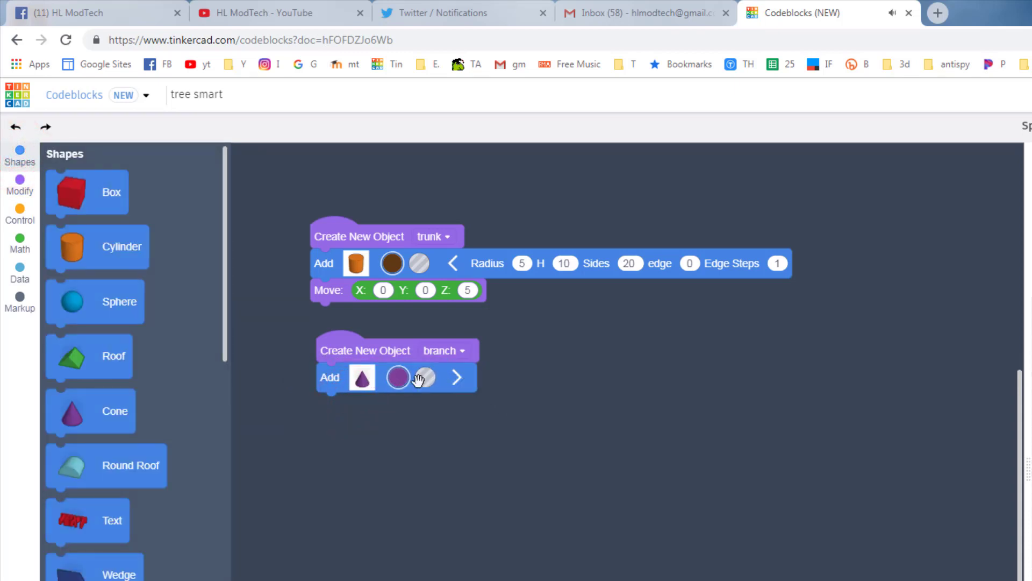
left_click(398, 377)
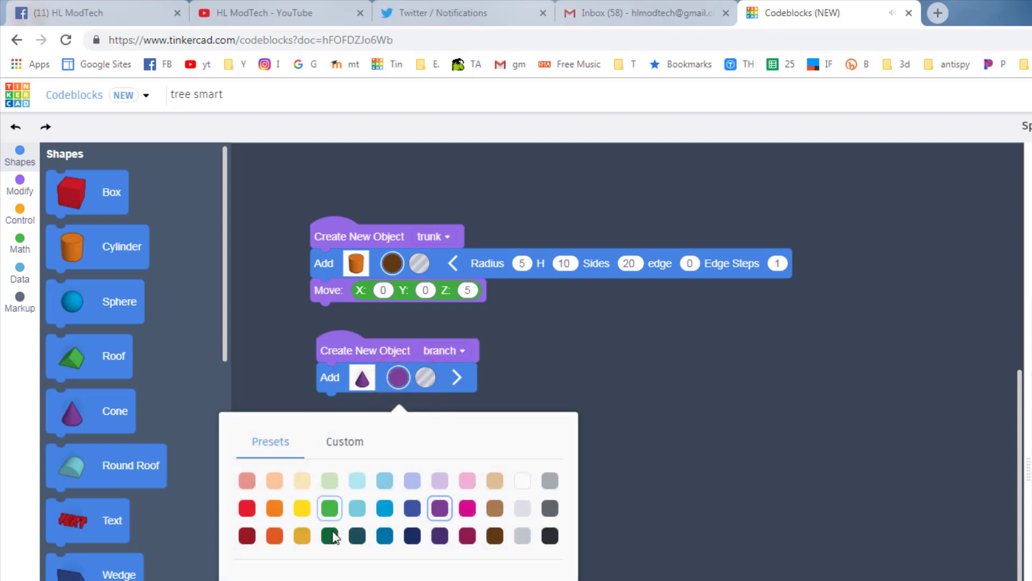
left_click(330, 536)
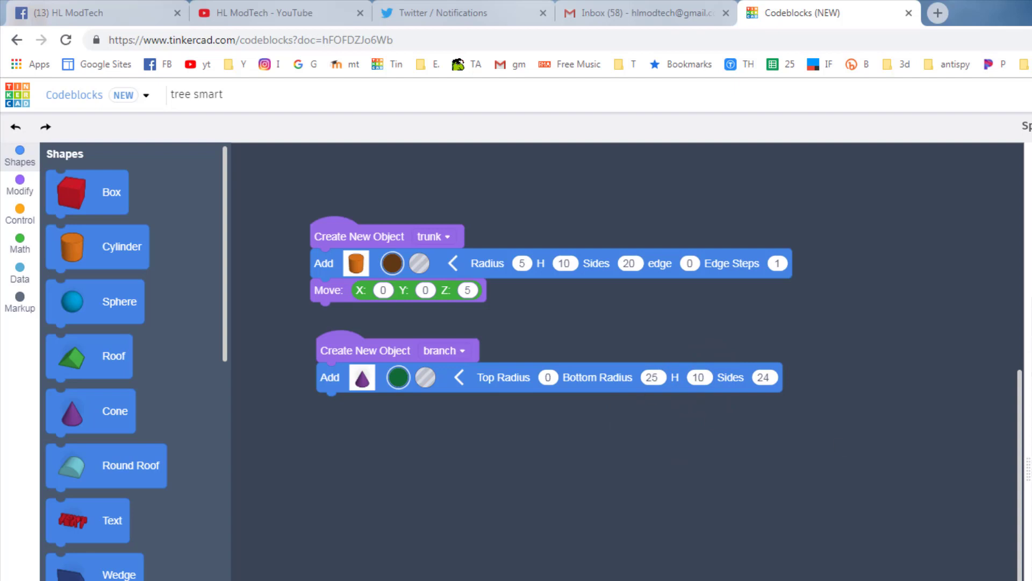
mouse_move(668, 378)
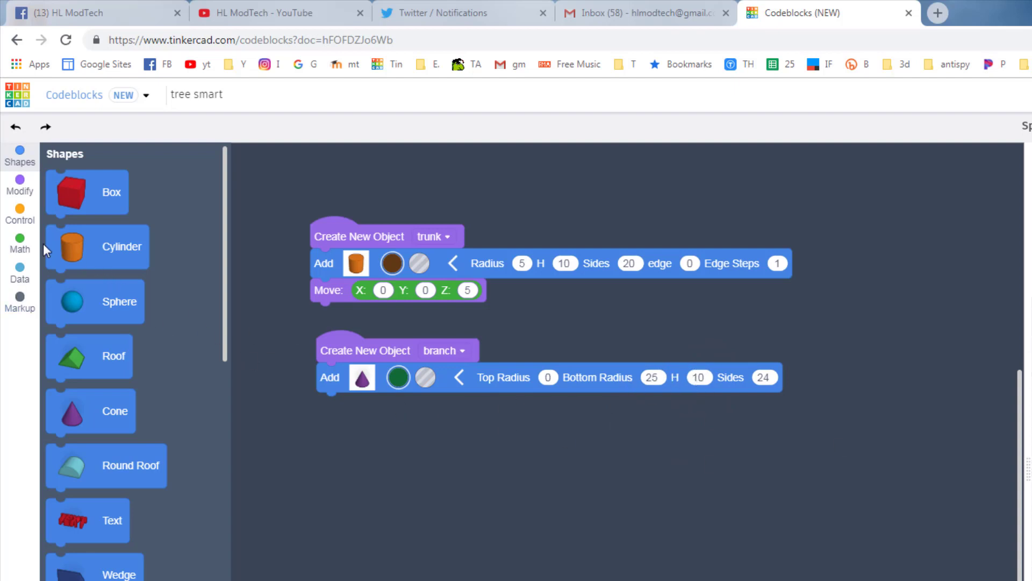
Step: Raise the branch 15 units in Z and run to preview the simple tree
left_click(20, 191)
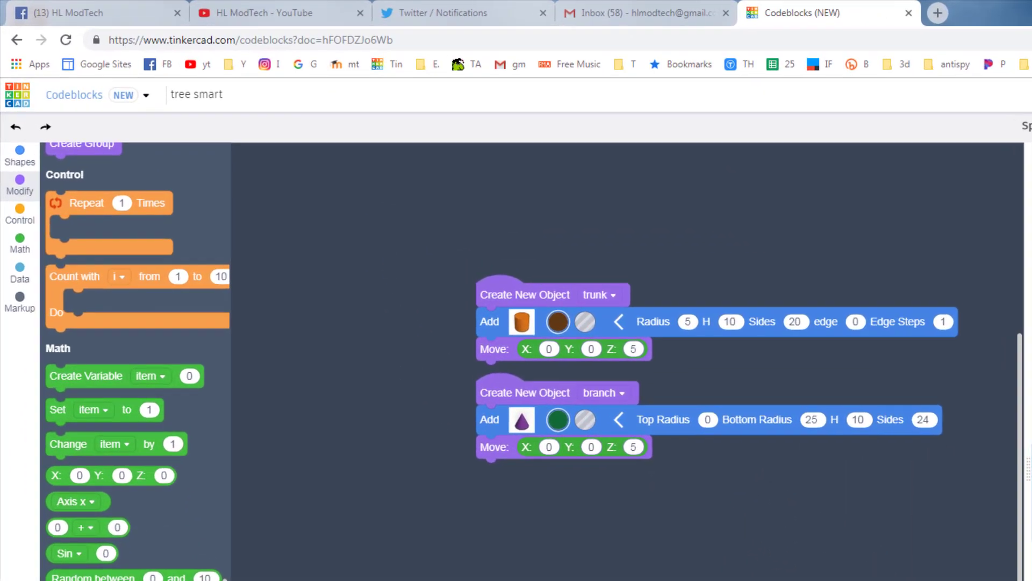
left_click(632, 446)
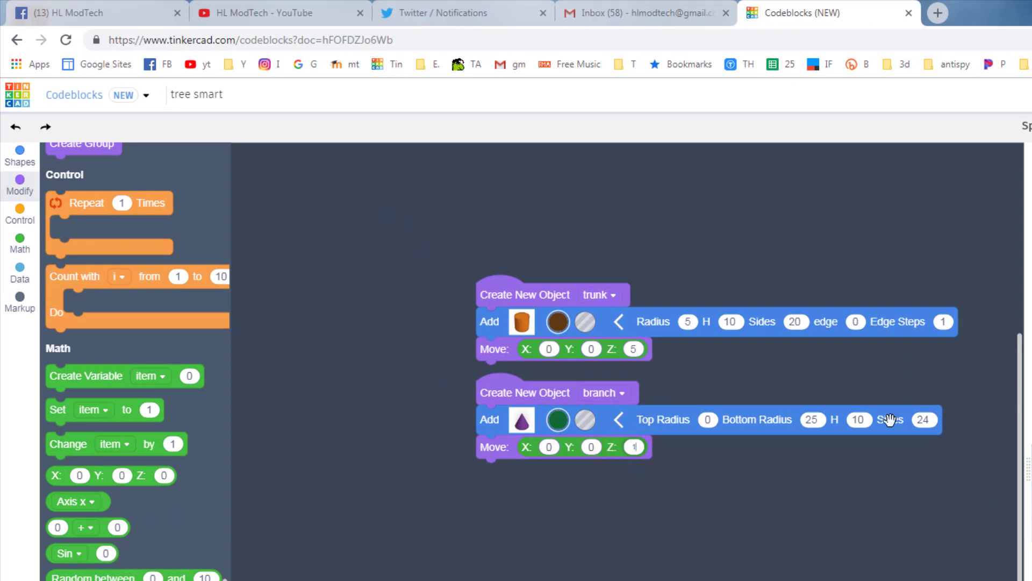
left_click(829, 89)
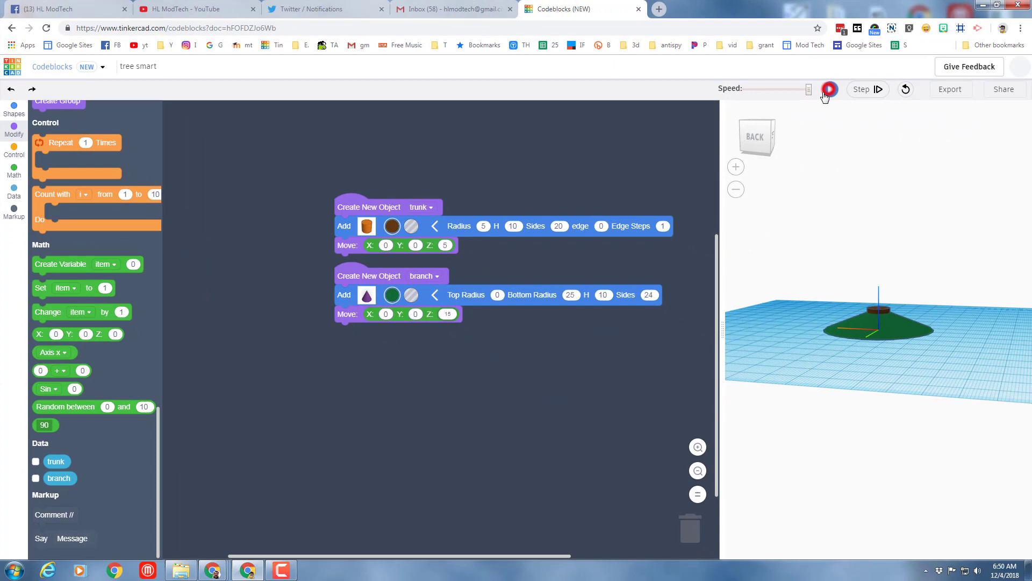
left_click(830, 90)
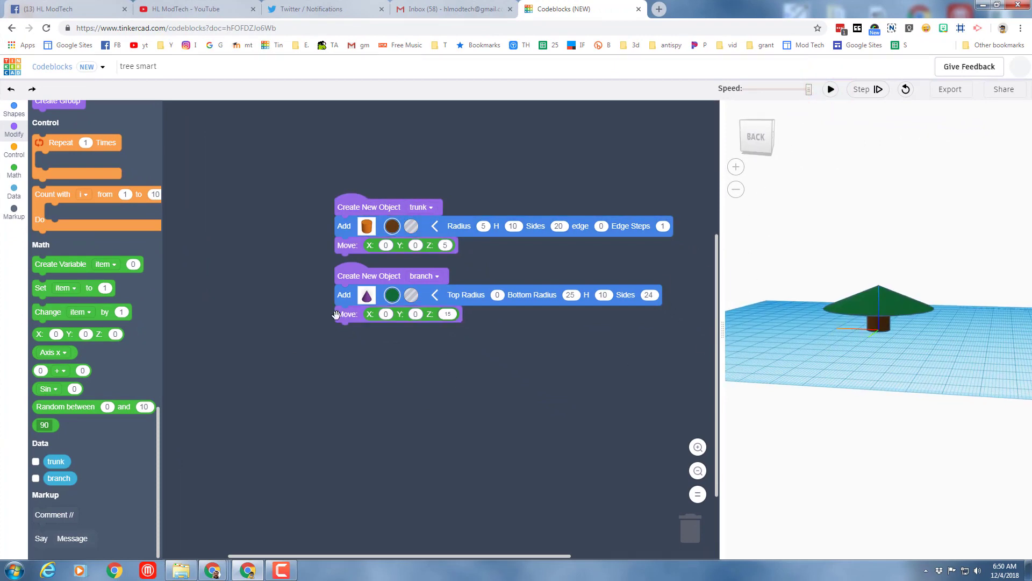
scroll("up", 3)
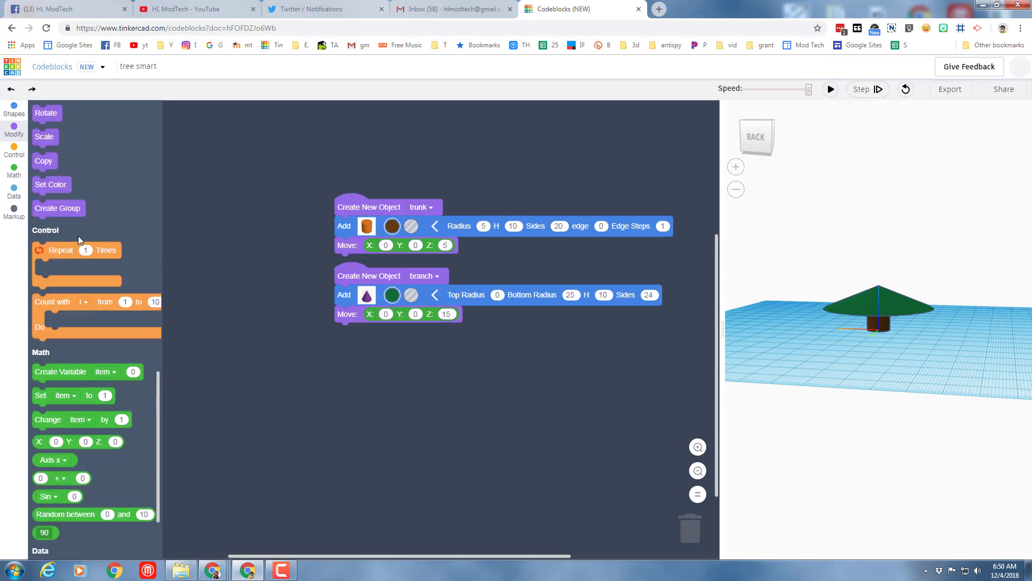
Step: Rename the third object to tree and attach a repeat-4-times loop under it
left_click(14, 131)
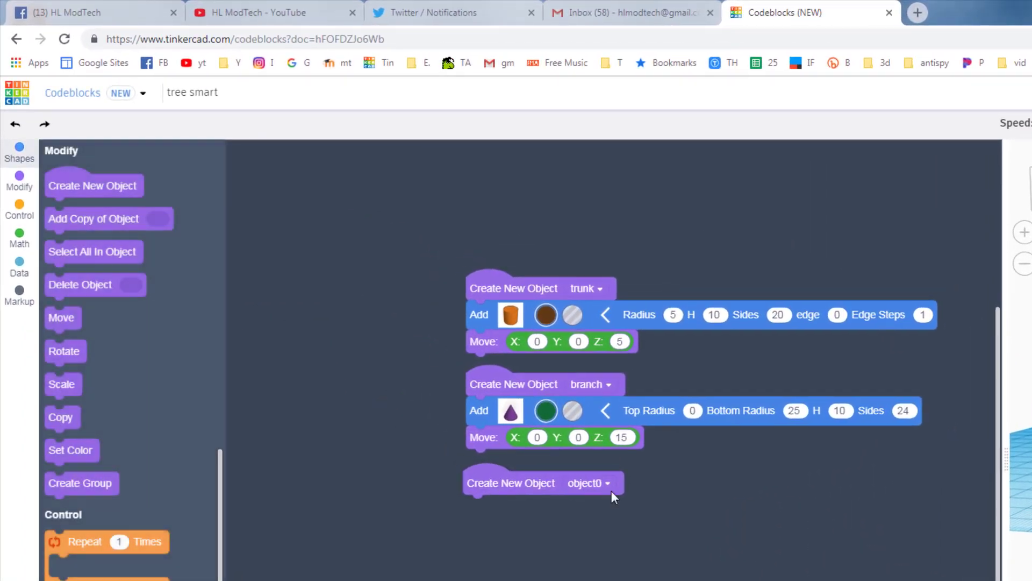
left_click(610, 483)
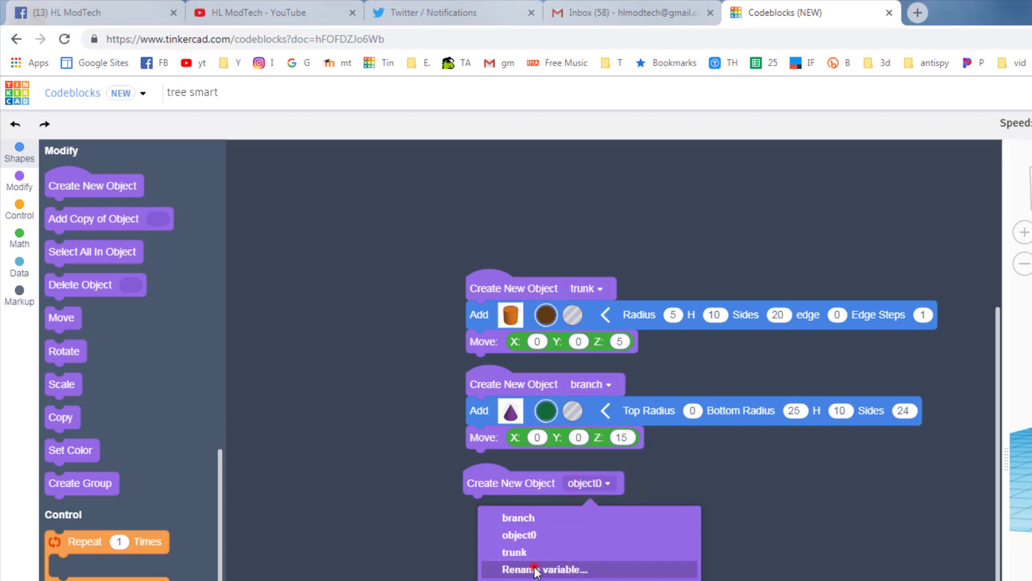
left_click(549, 569)
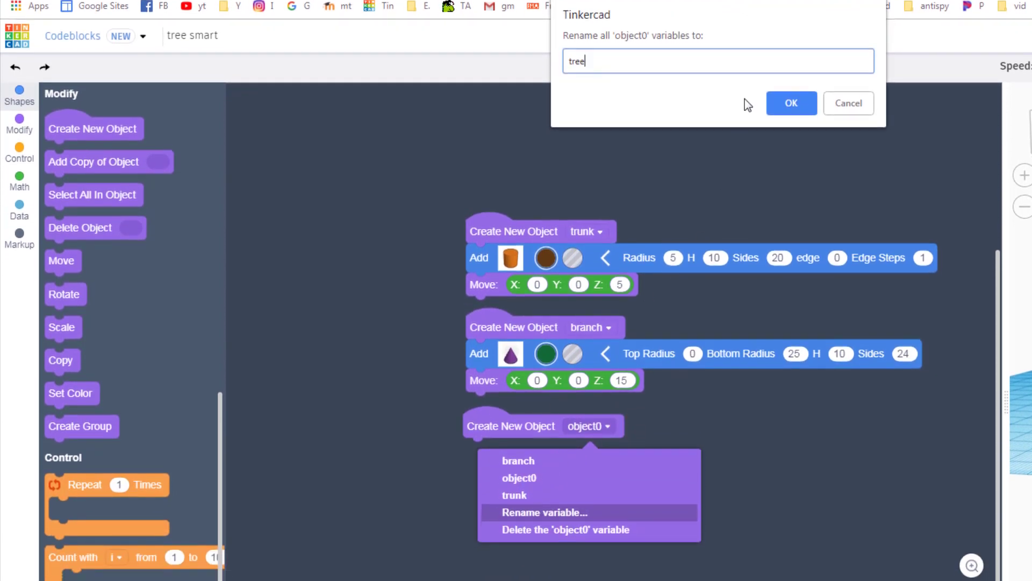
left_click(791, 103)
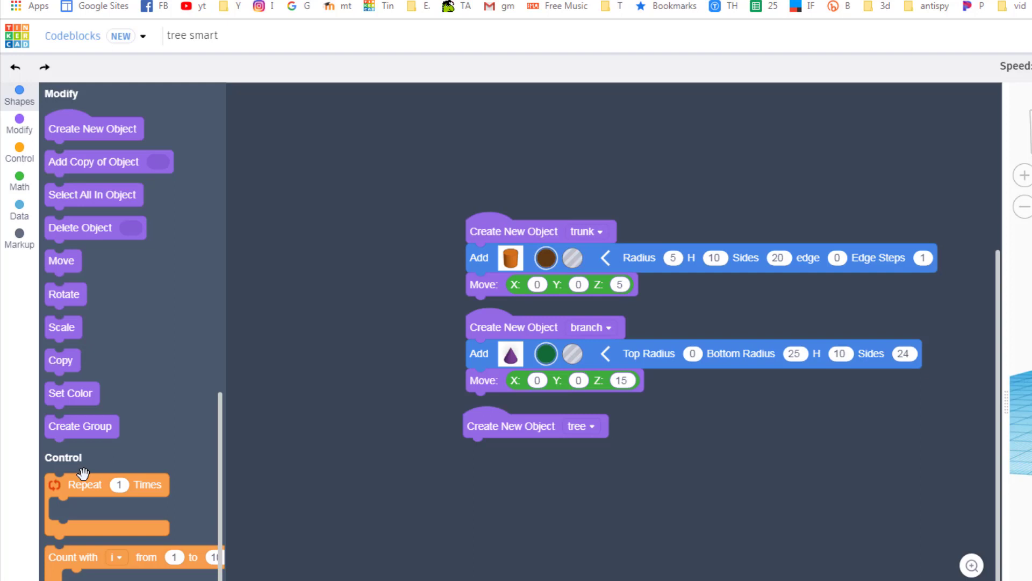
left_click_drag(85, 484, 533, 449)
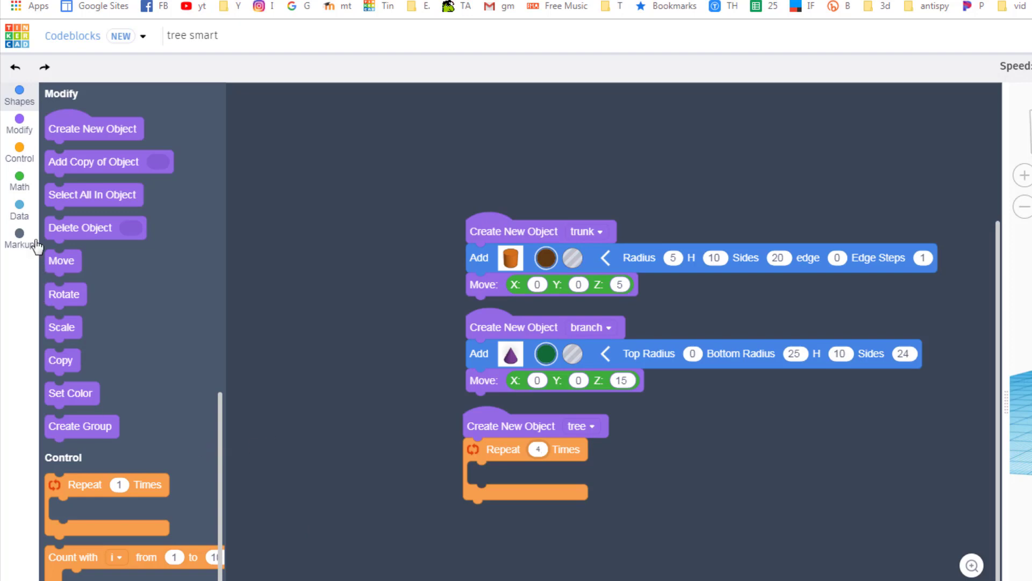
Step: Place a new Create Variable block above the program from the Math category
left_click(19, 187)
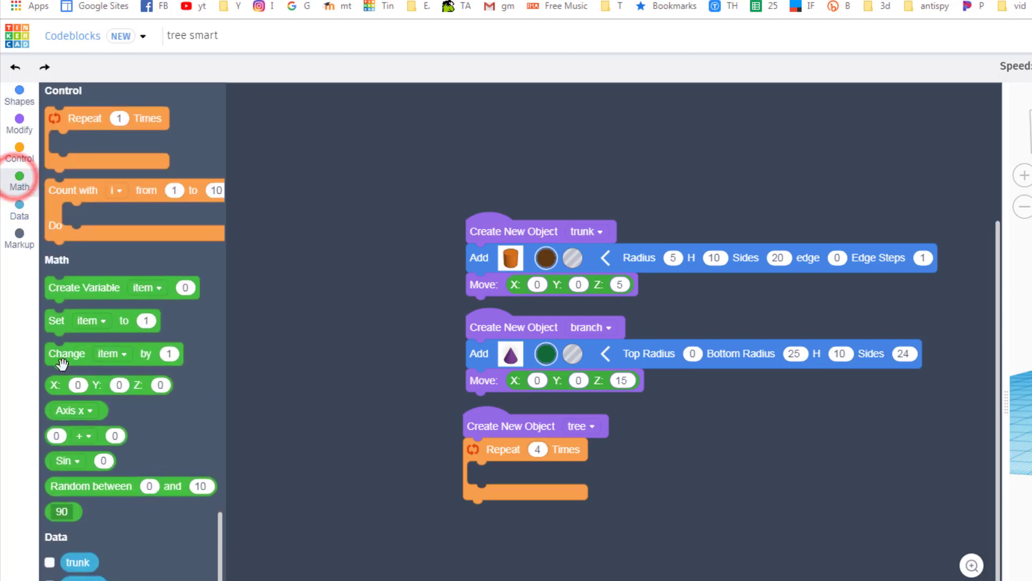
left_click_drag(84, 288, 467, 163)
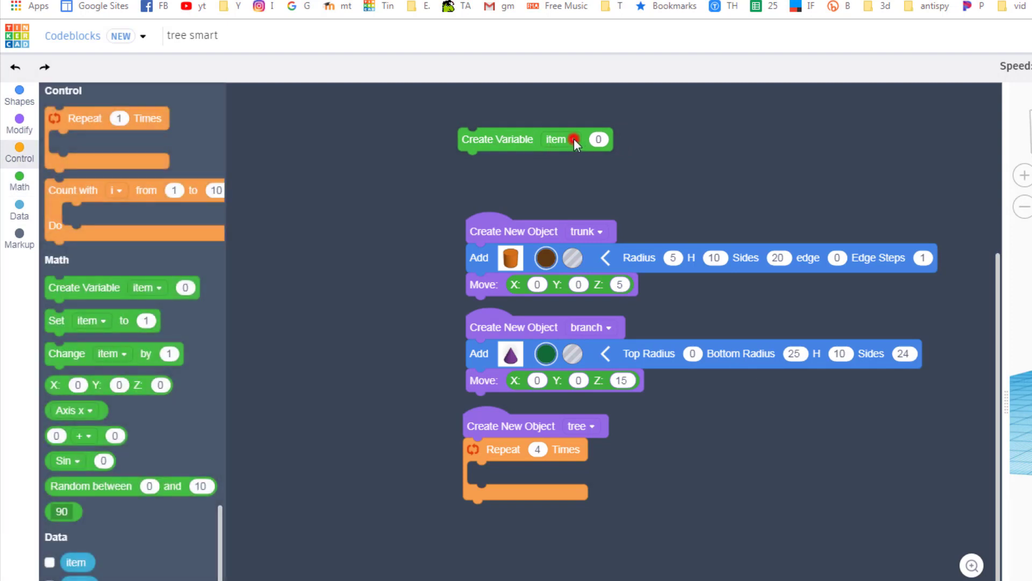
Step: Name the first variable height, starting at 10
left_click(575, 139)
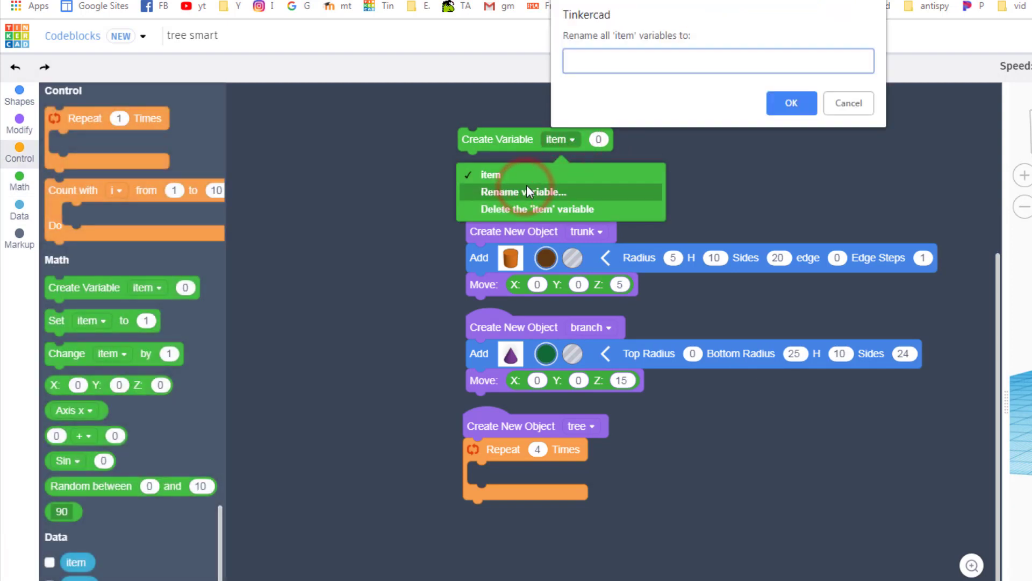
type("height")
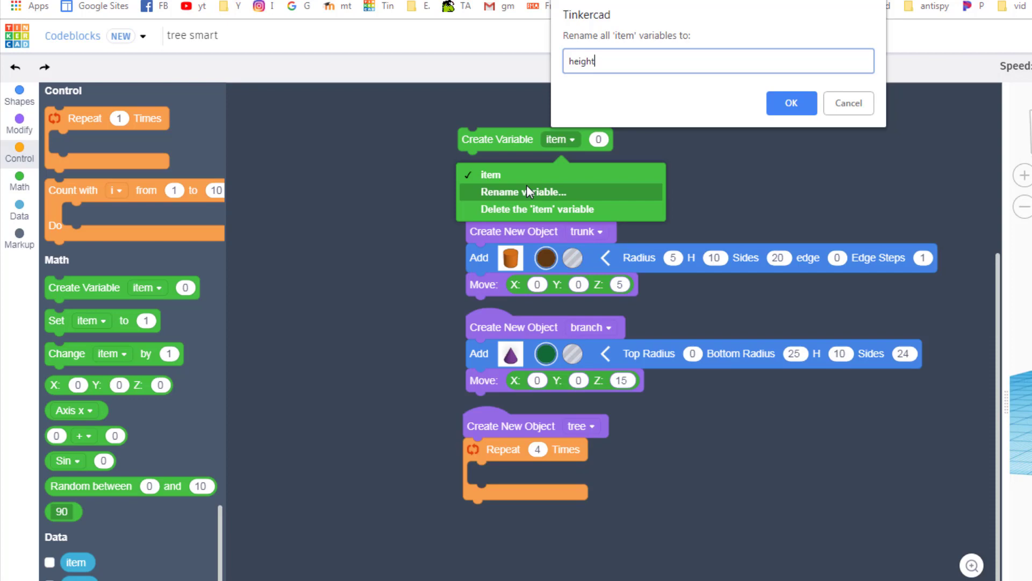
left_click(792, 103)
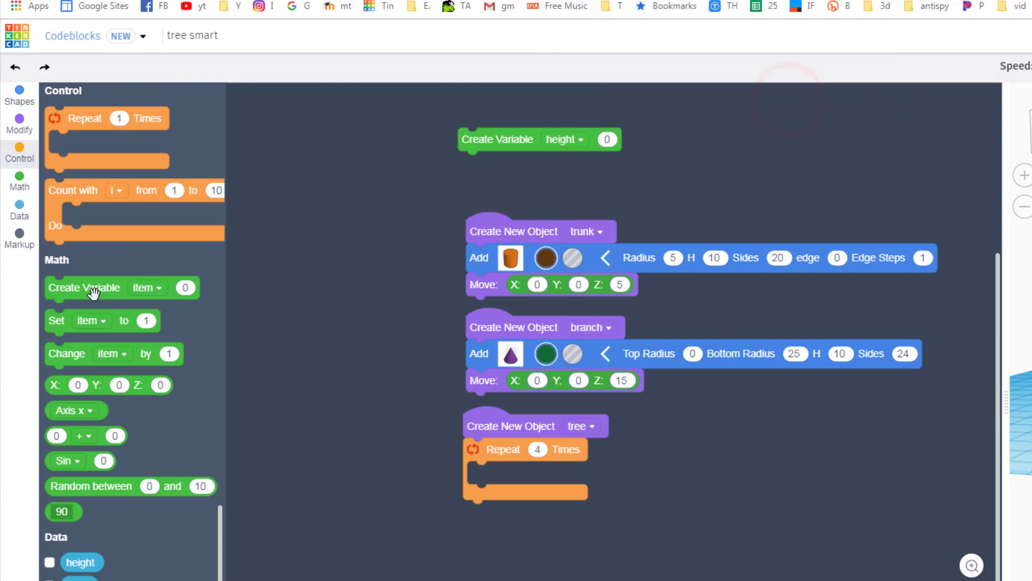
Step: Add a second variable named scale with a starting value of .8
left_click_drag(84, 288, 498, 163)
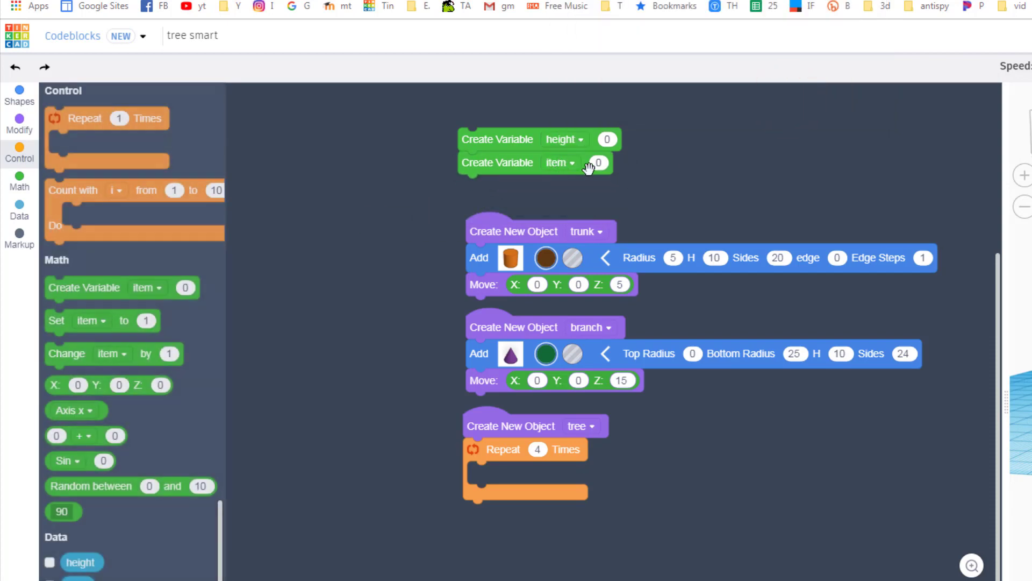
left_click(573, 162)
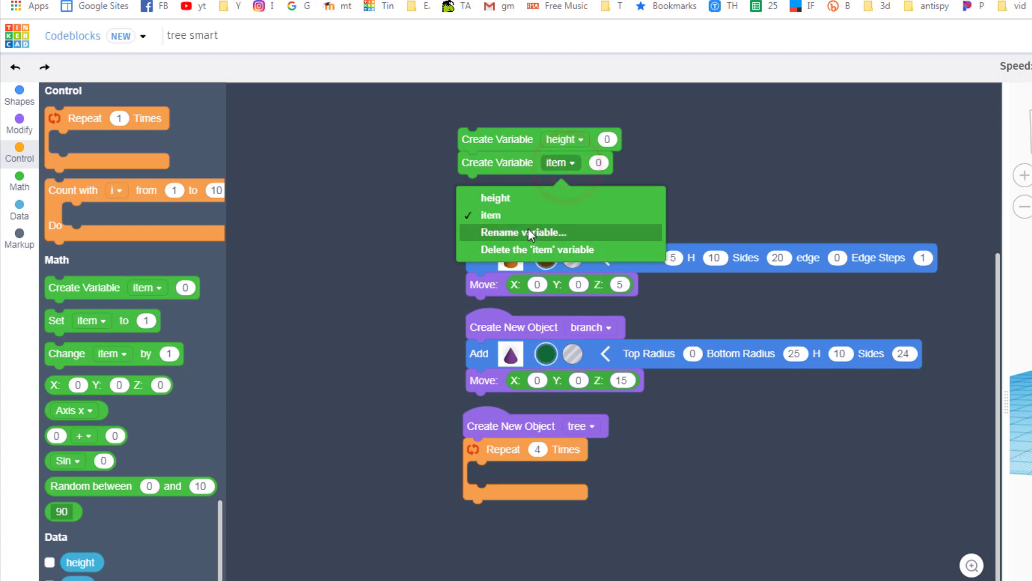
left_click(524, 233)
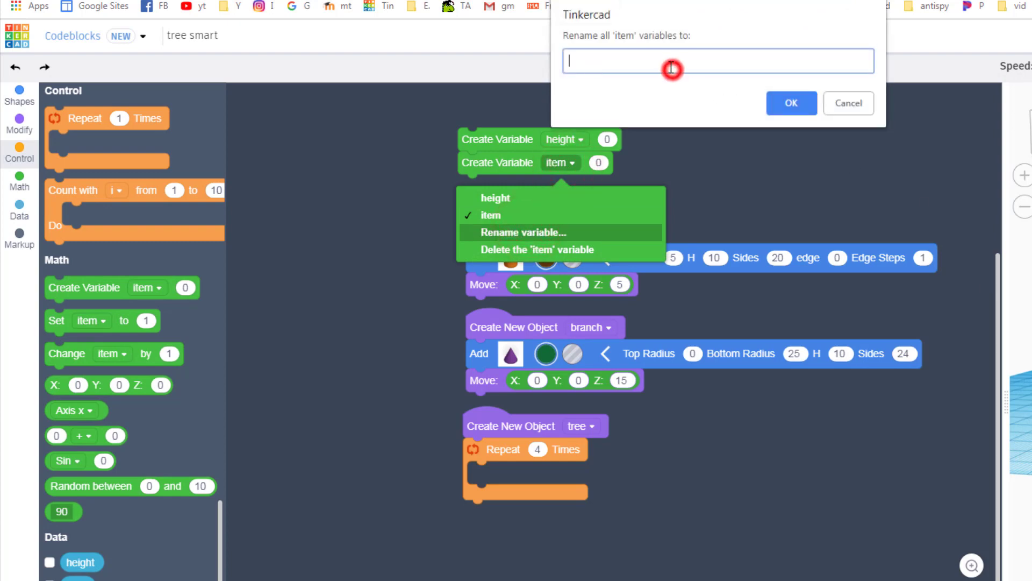
type("scale")
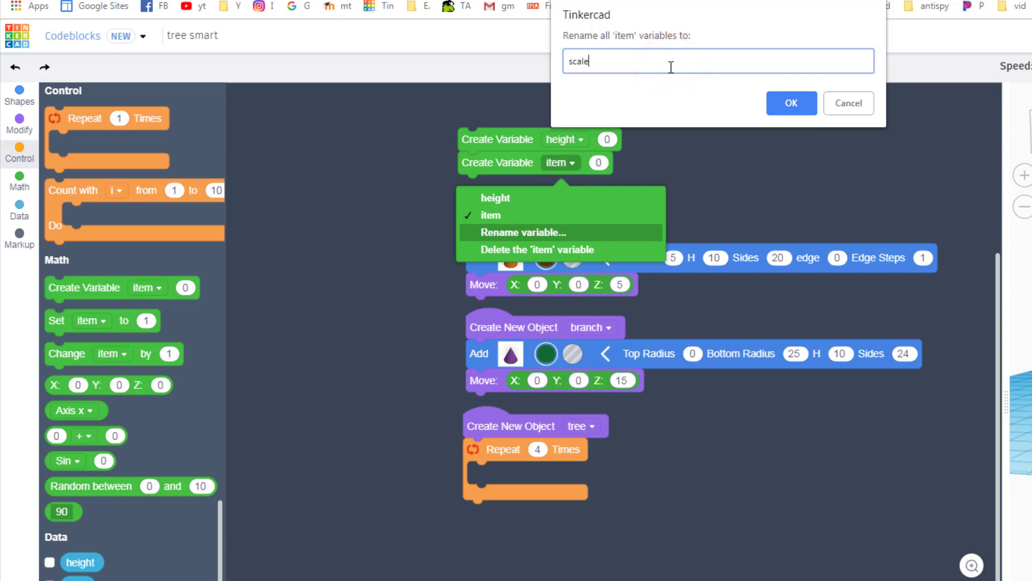
left_click(792, 103)
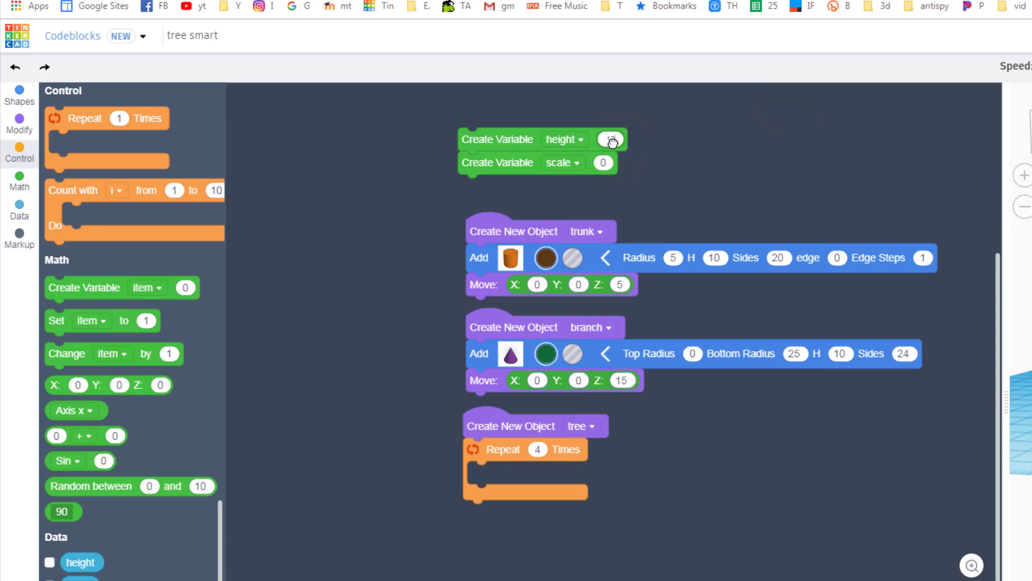
left_click(603, 163)
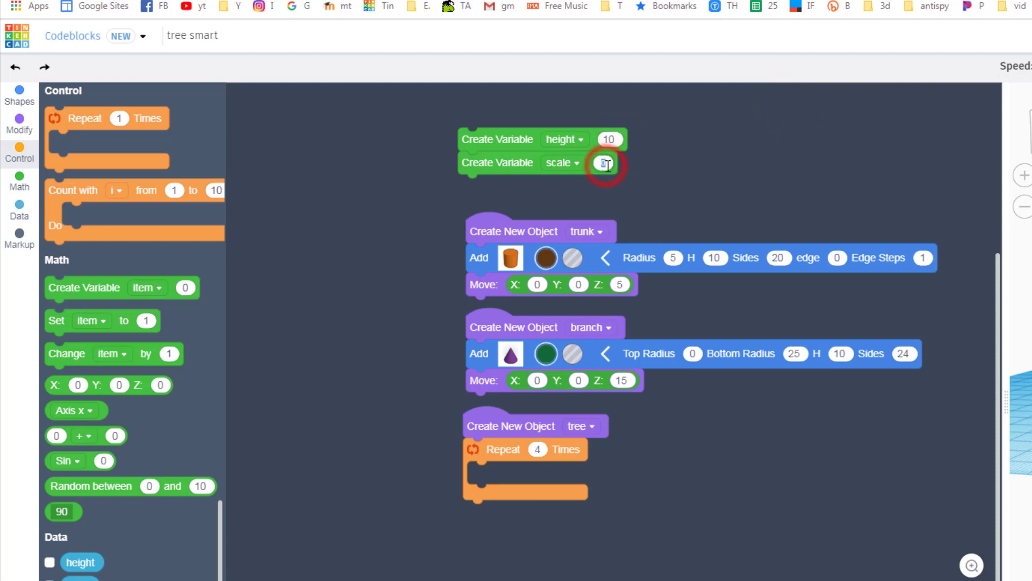
type(".8")
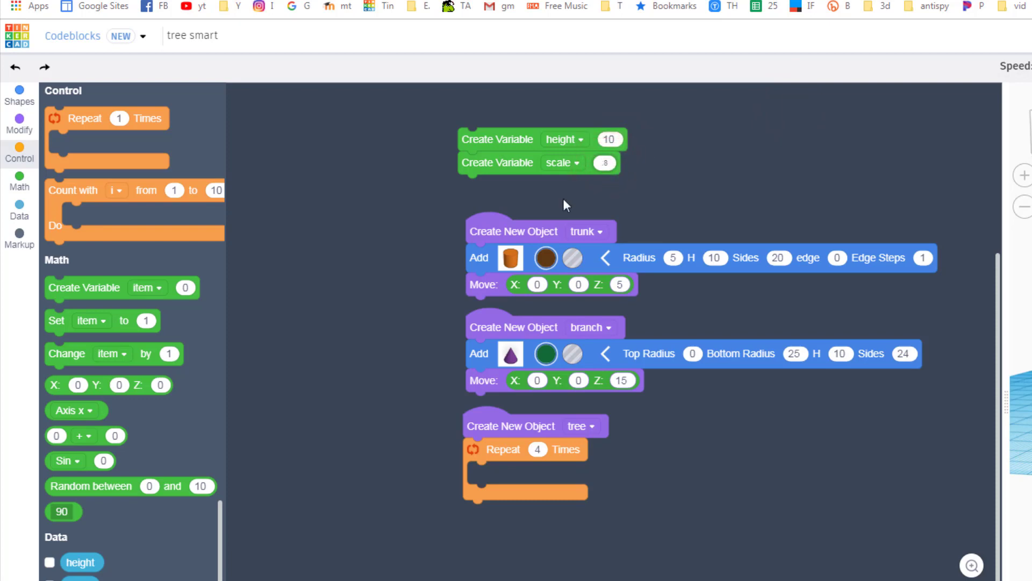
mouse_move(403, 456)
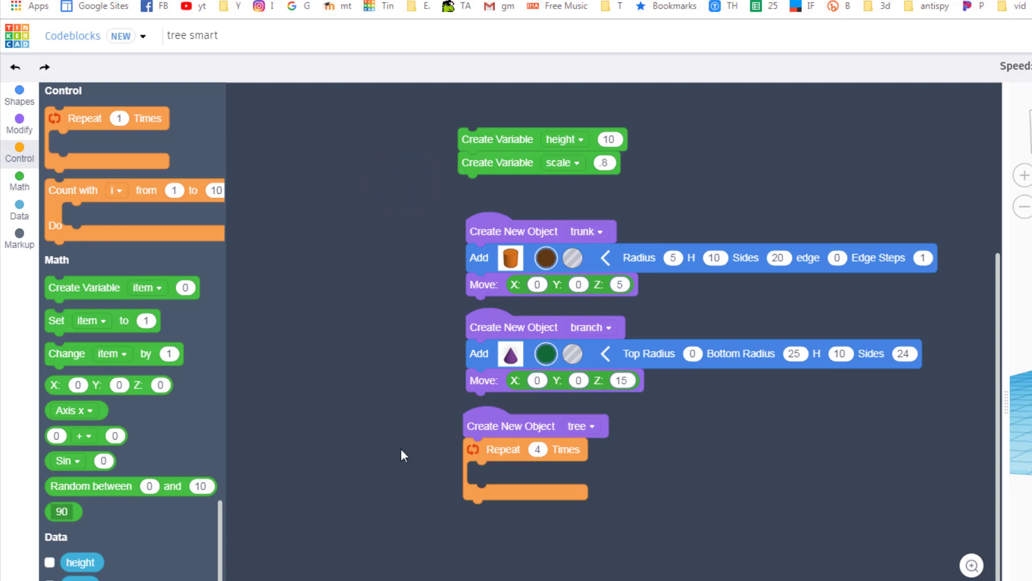
mouse_move(397, 469)
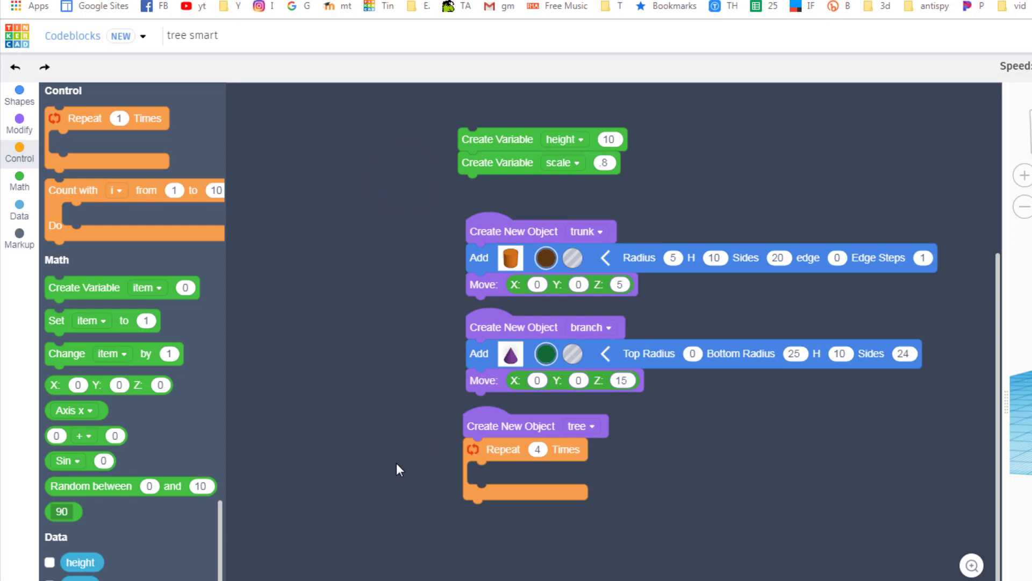
left_click(20, 126)
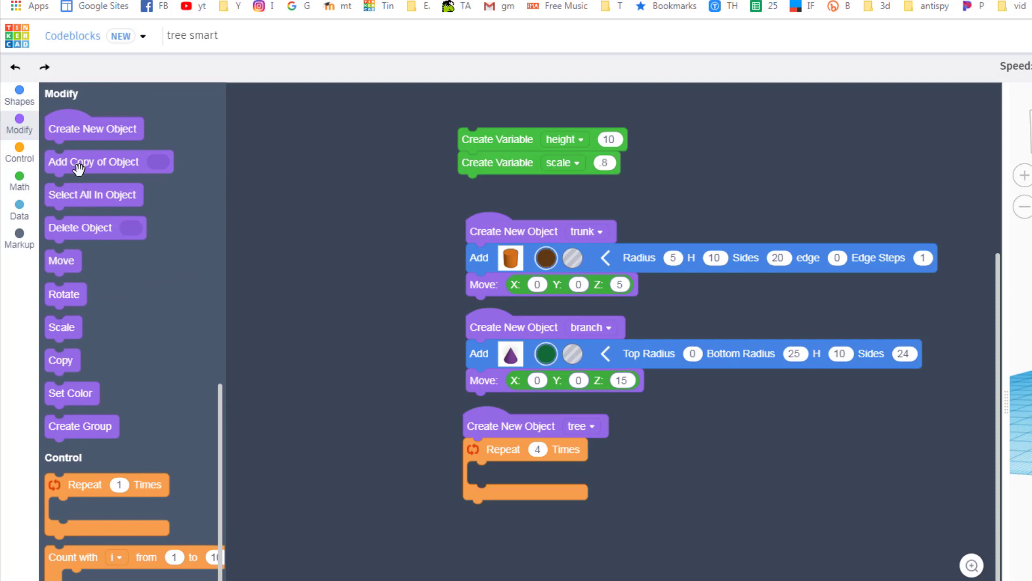
Step: Inside the tree loop add a copy of branch followed by a Scale block at 1, 1, 1
left_click_drag(94, 161, 517, 477)
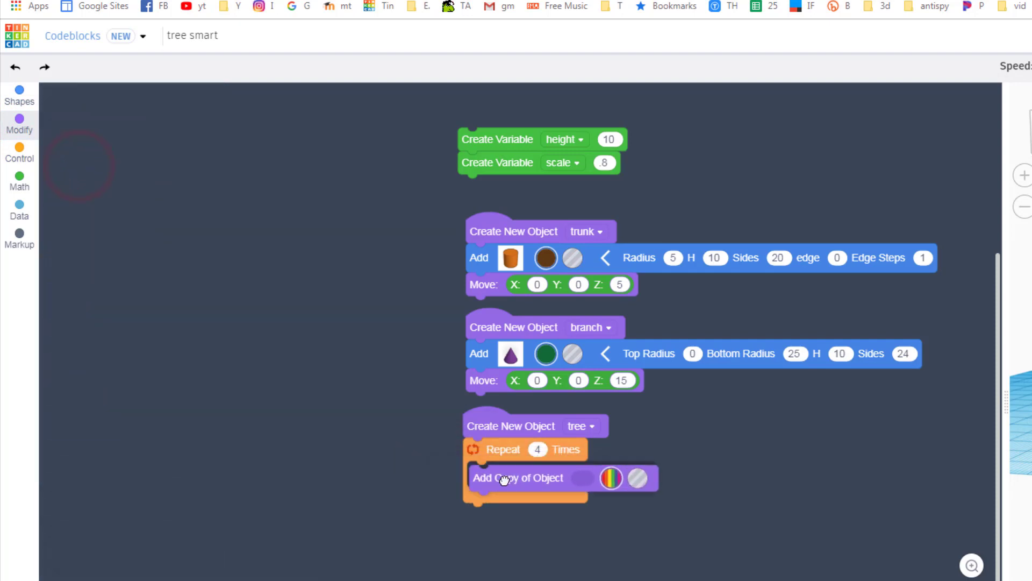
left_click(19, 123)
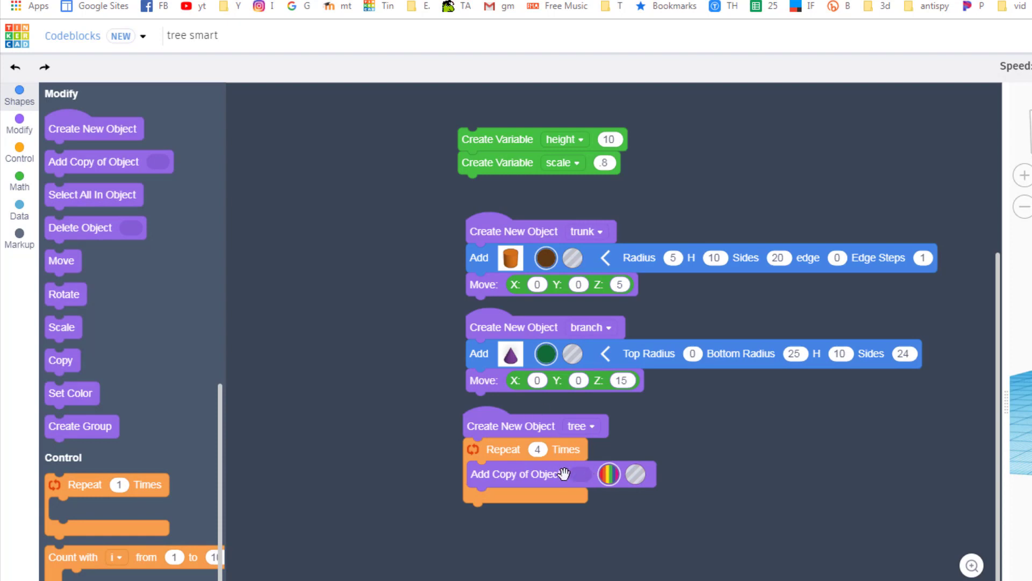
mouse_move(20, 216)
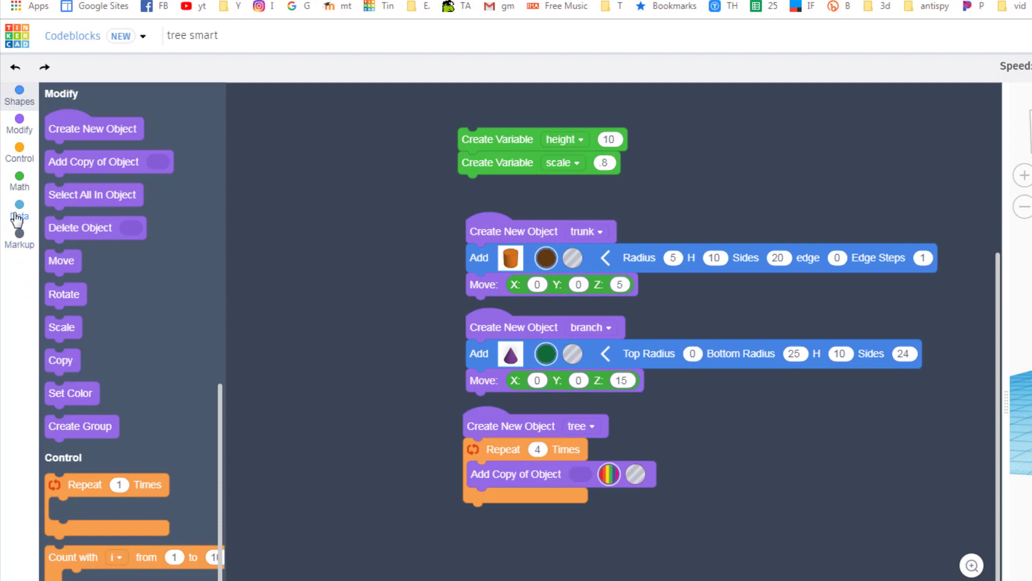
left_click(19, 216)
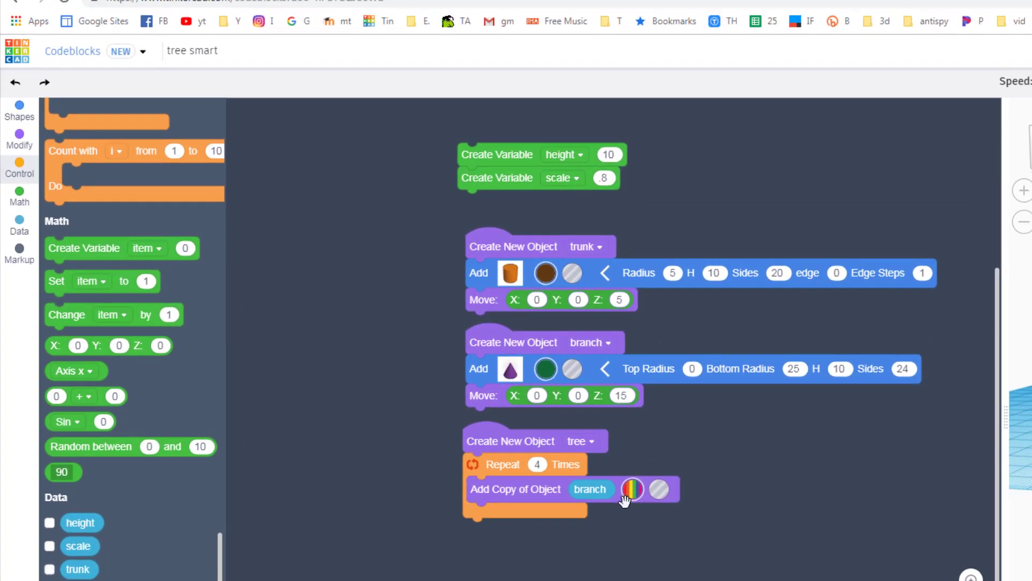
mouse_move(181, 503)
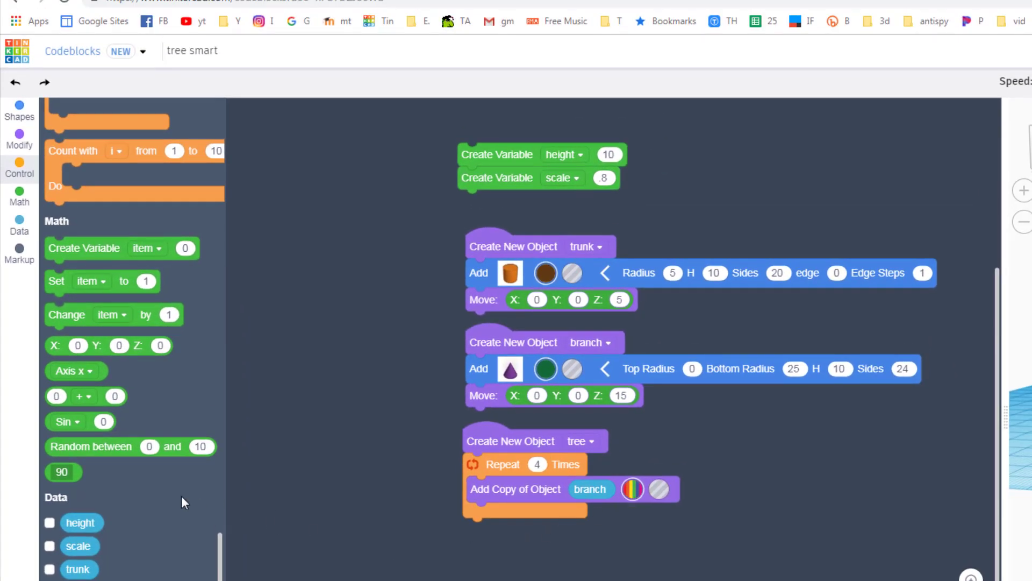
mouse_move(123, 291)
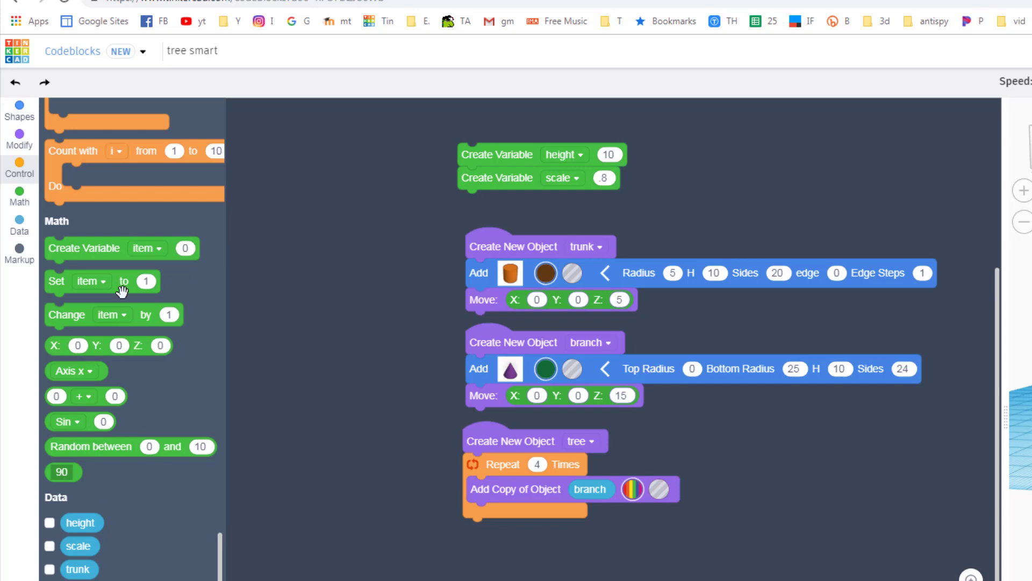
left_click(20, 141)
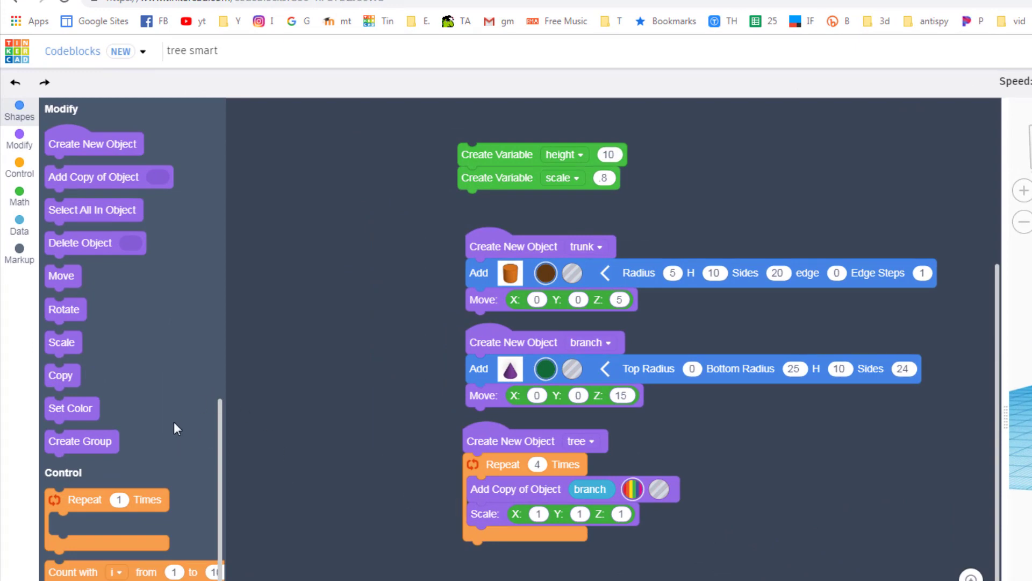
Step: Use the scale variable for the loop's X and Y scale and move each copy up by height in Z
left_click(18, 215)
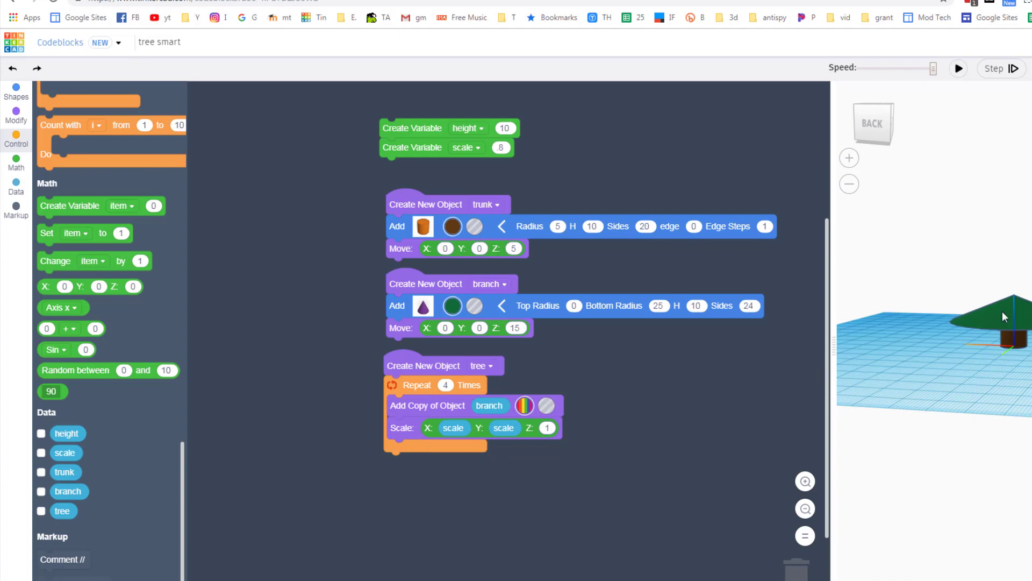
mouse_move(16, 121)
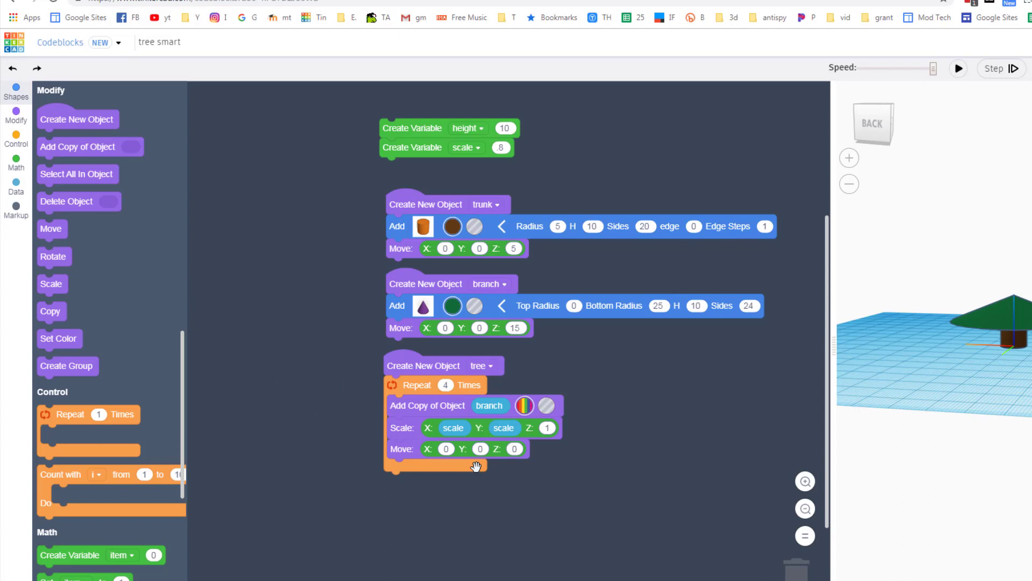
mouse_move(17, 168)
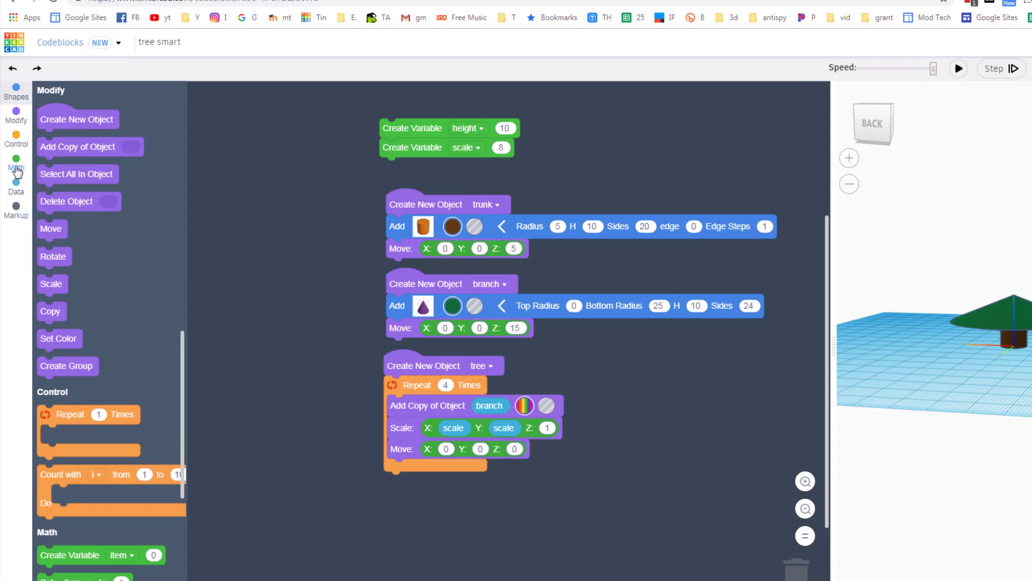
scroll("down", 3)
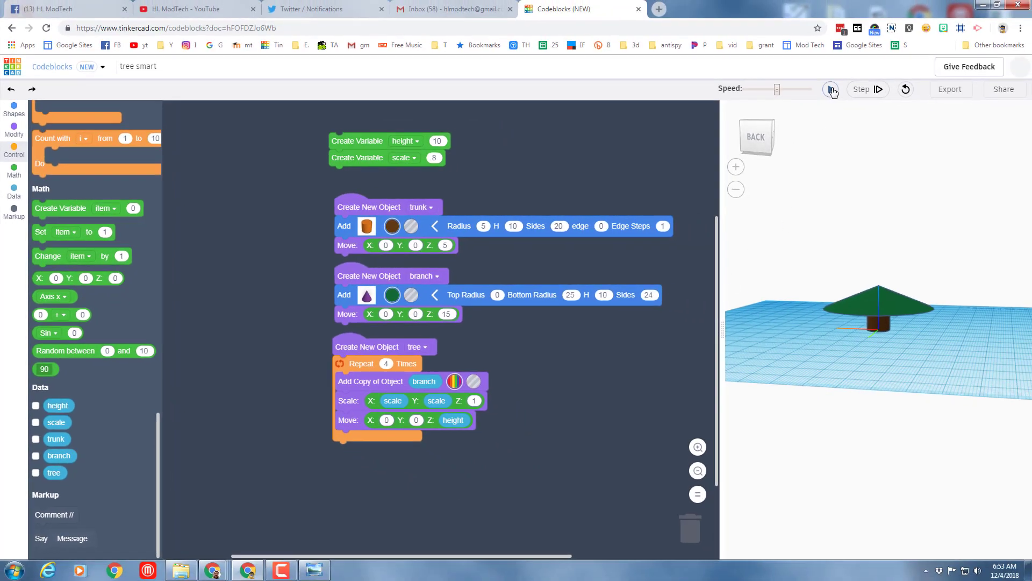
Step: Run the program so the trunk with two stacked green branch tiers builds in the preview
left_click(830, 89)
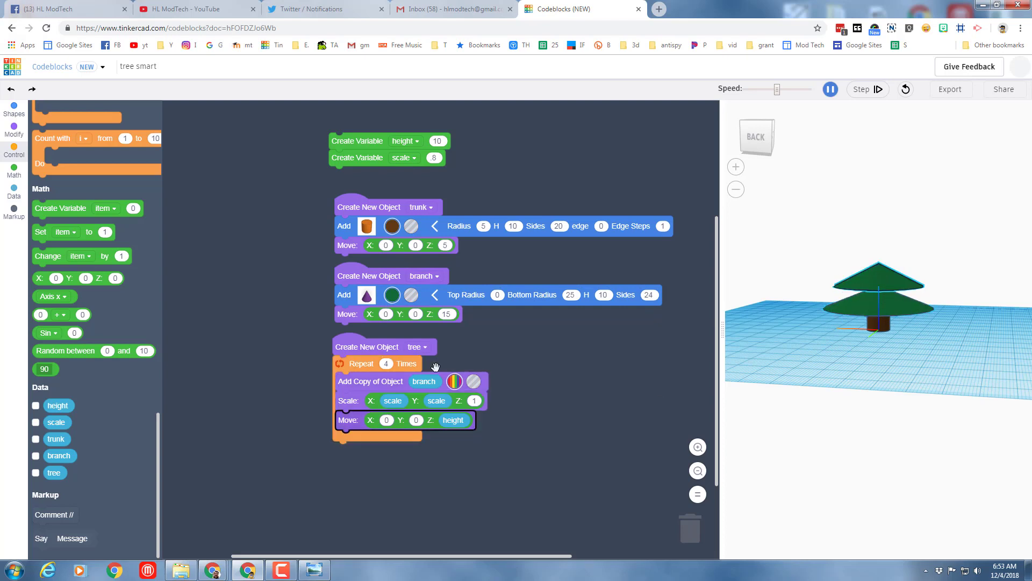
mouse_move(825, 318)
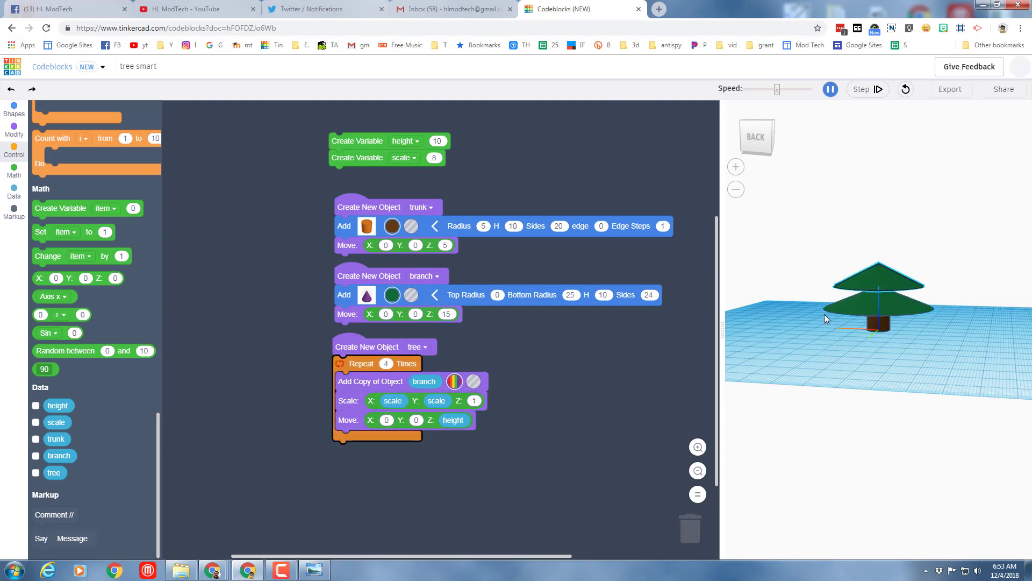
left_click(831, 89)
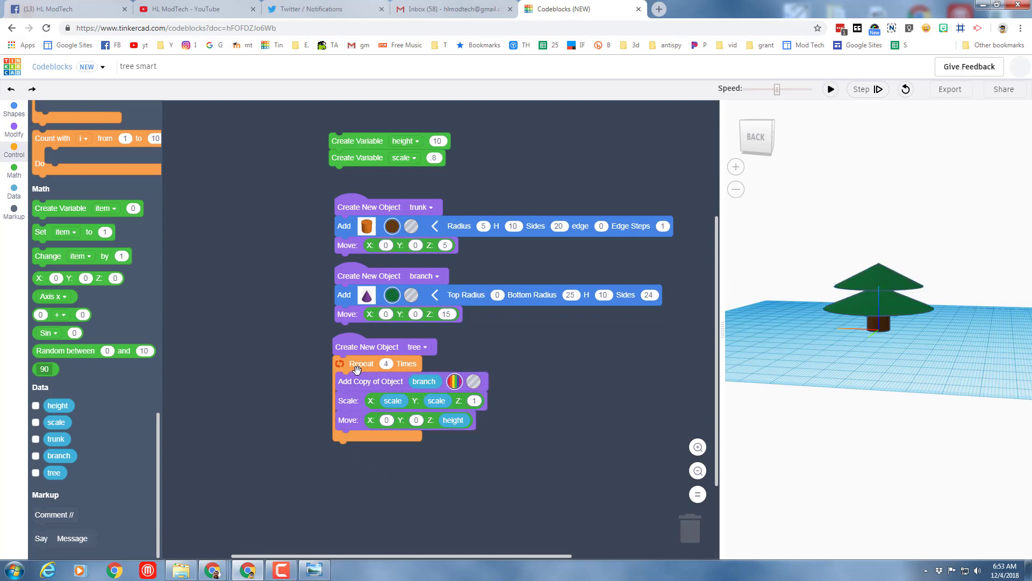
mouse_move(360, 431)
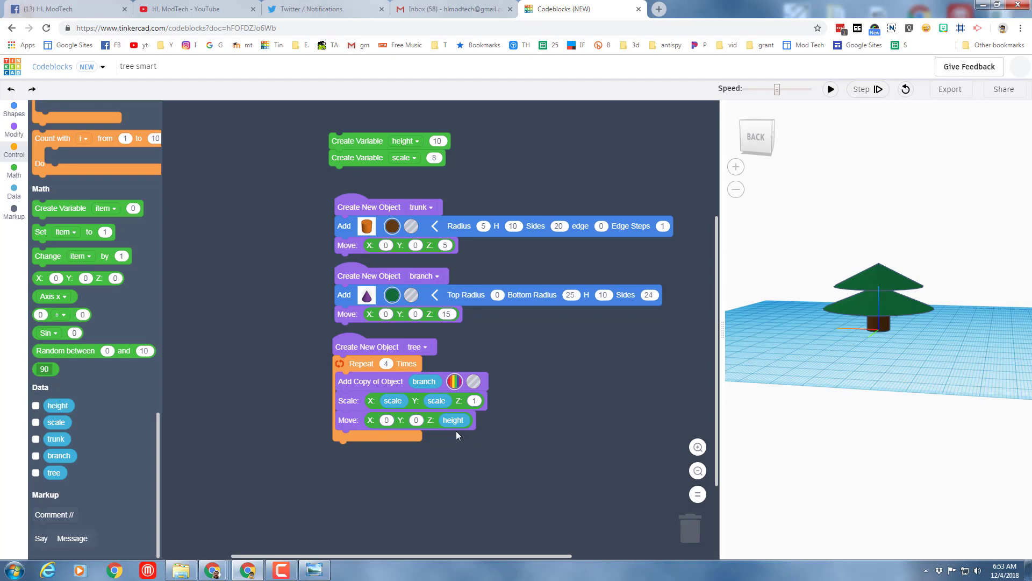
mouse_move(233, 240)
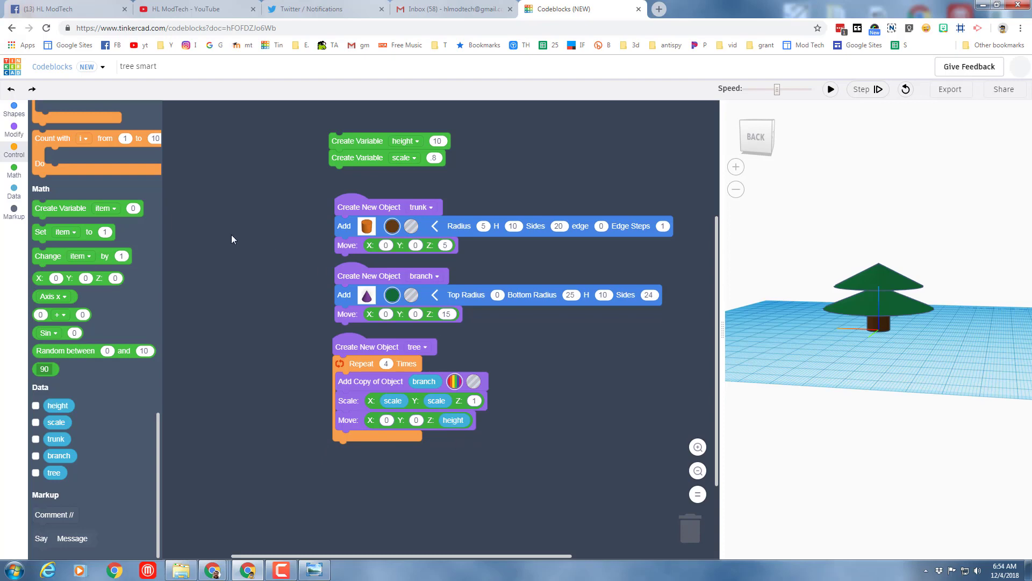
mouse_move(13, 169)
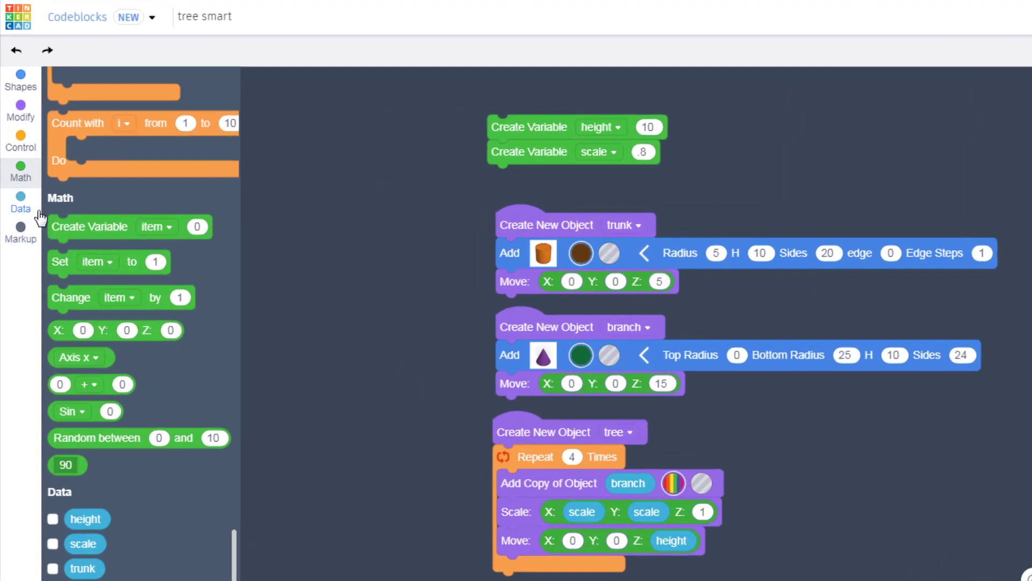
mouse_move(52, 319)
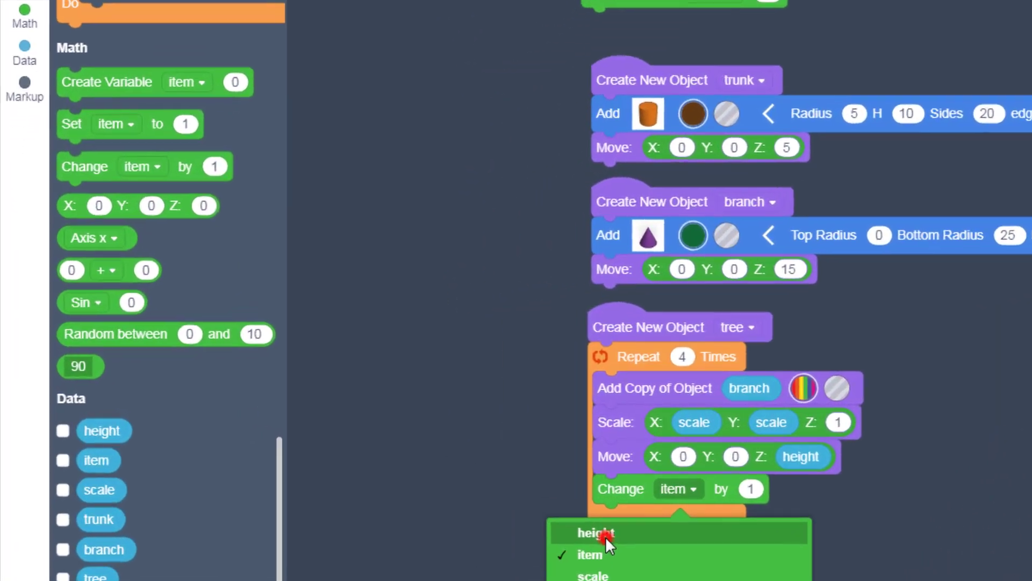
Step: In the loop, change height by 10 each pass and add a Set block targeting scale
left_click(598, 533)
type("0")
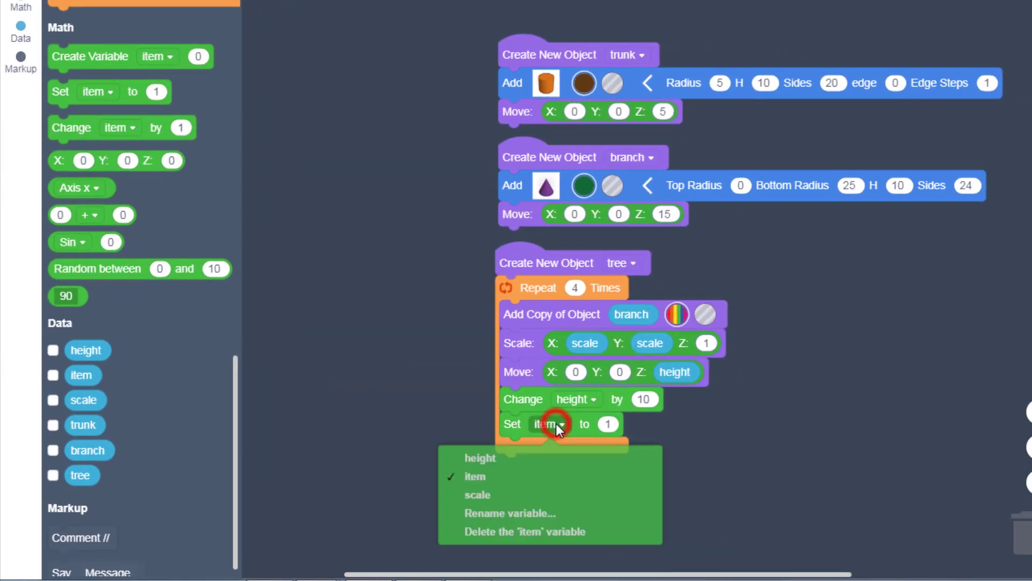
left_click(476, 495)
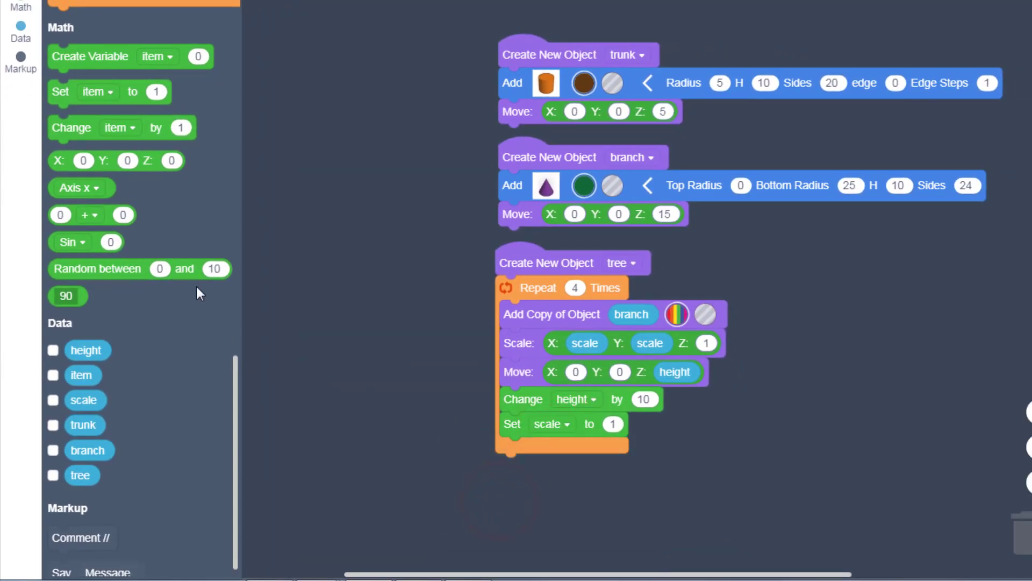
Step: Set scale to scale * .75 using an arithmetic expression in the Set block
left_click_drag(91, 214, 376, 372)
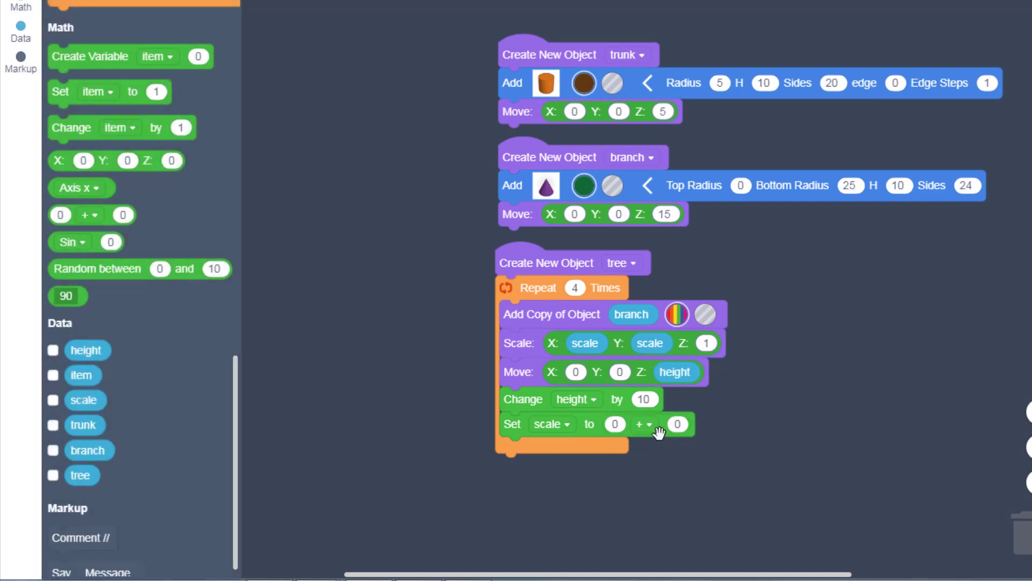
left_click(614, 424)
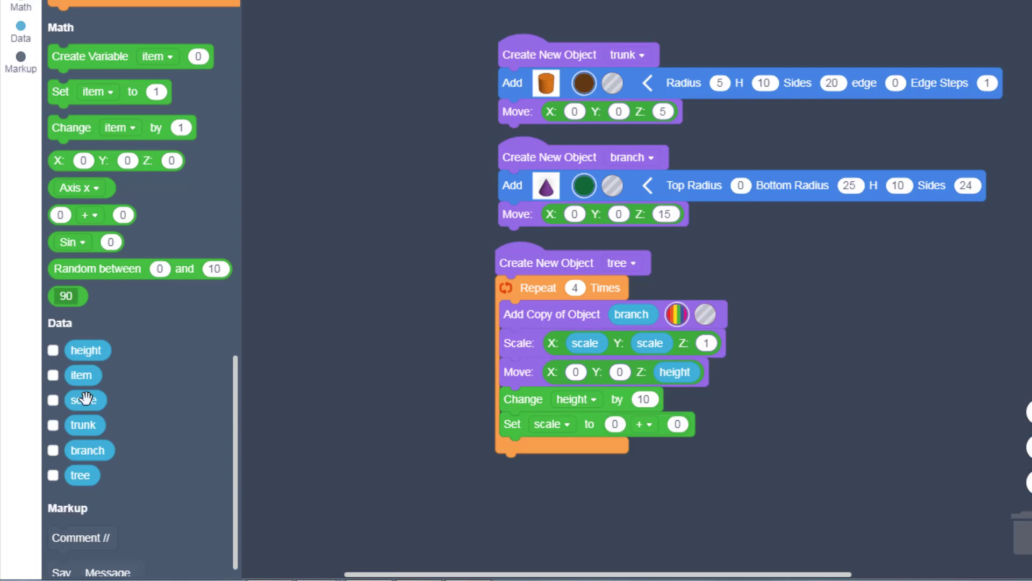
left_click_drag(84, 400, 612, 438)
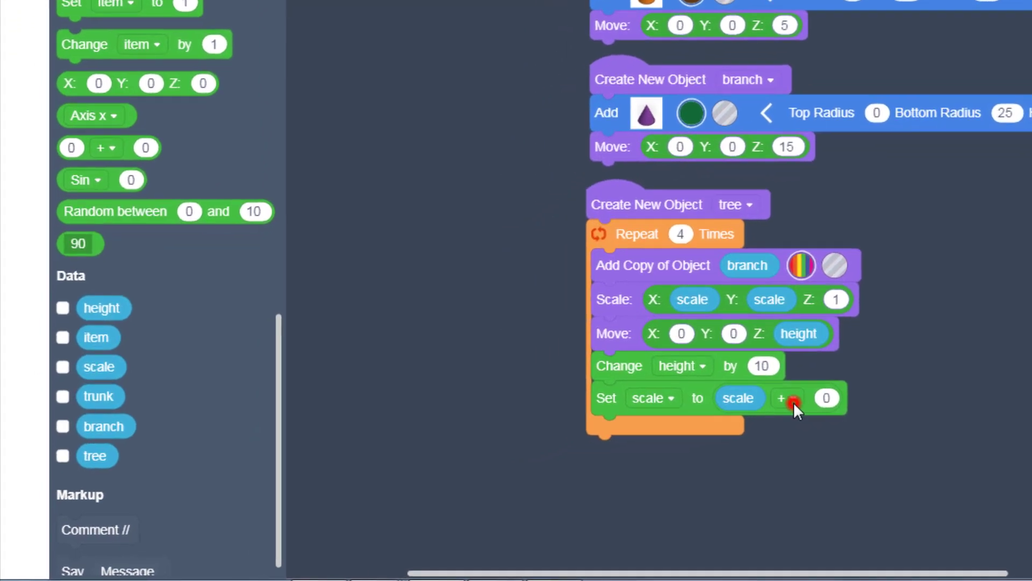
left_click(788, 400)
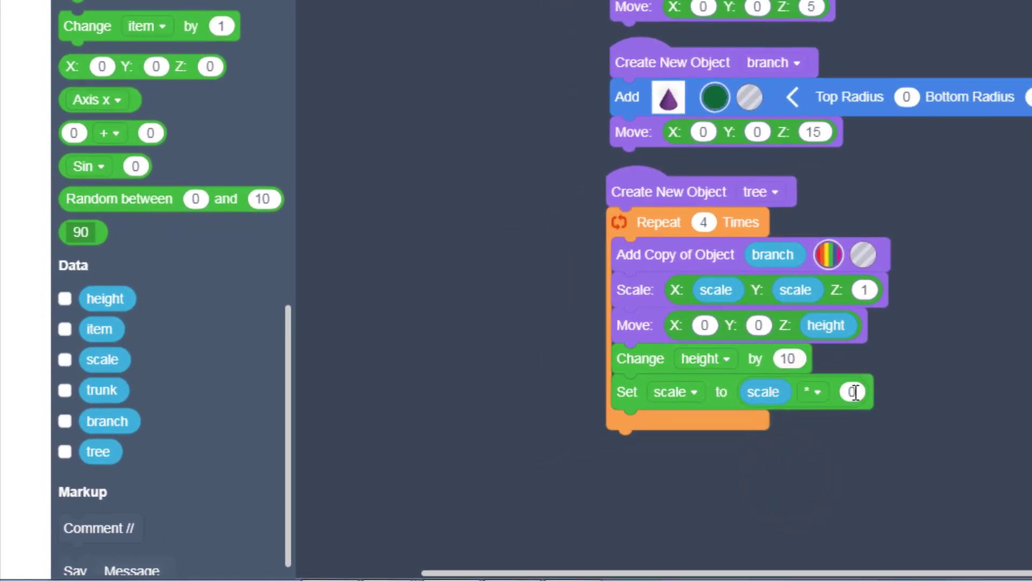
left_click(852, 392)
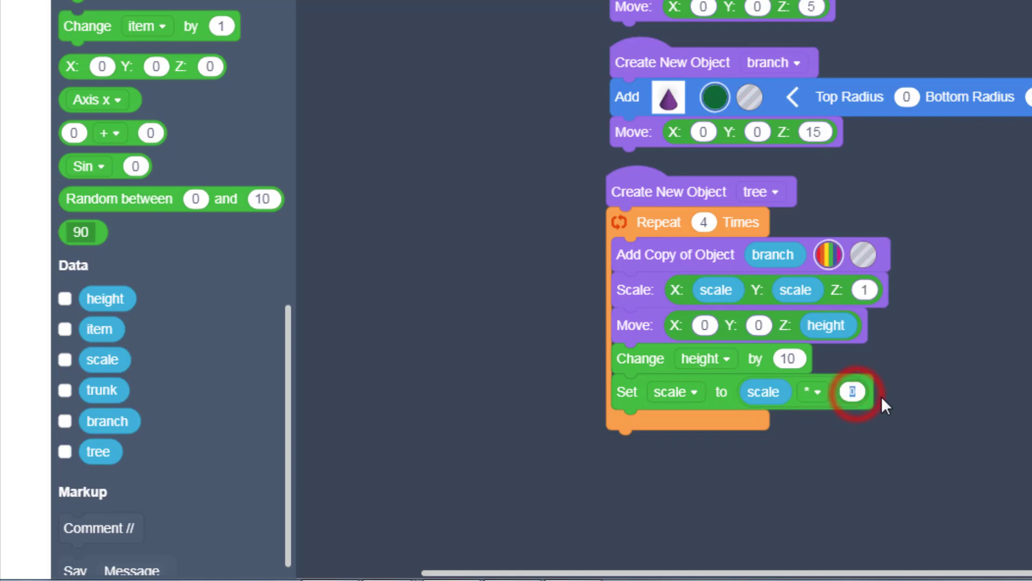
type(".75")
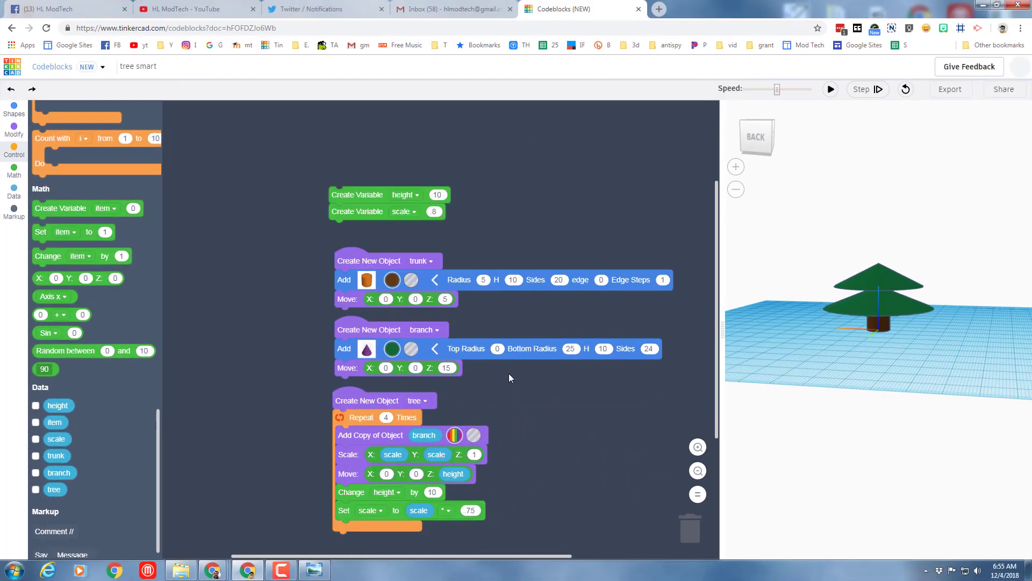
Step: Reset the 3D viewer, clearing the tree and leaving the loop program ready to run
left_click(435, 211)
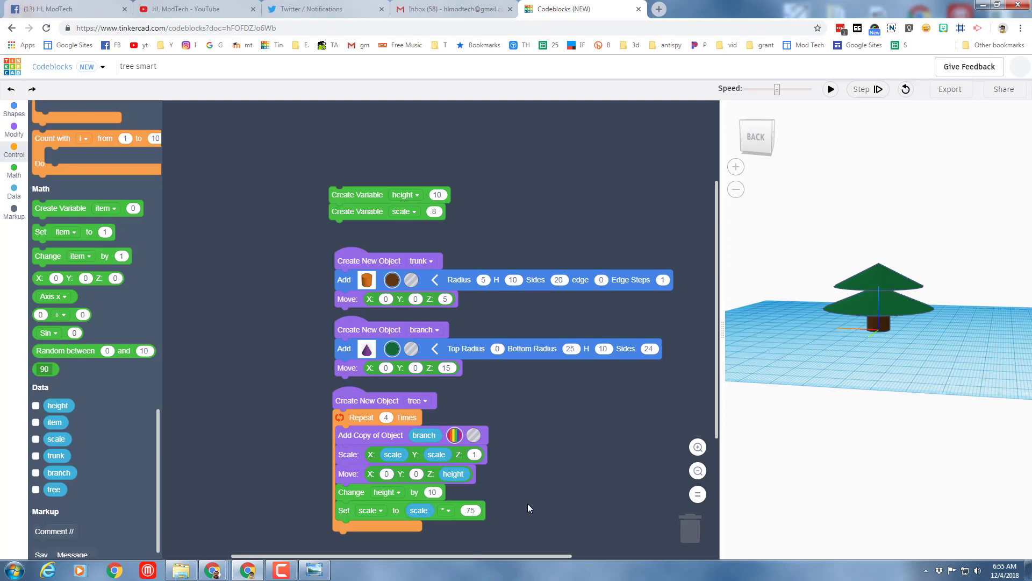
mouse_move(833, 238)
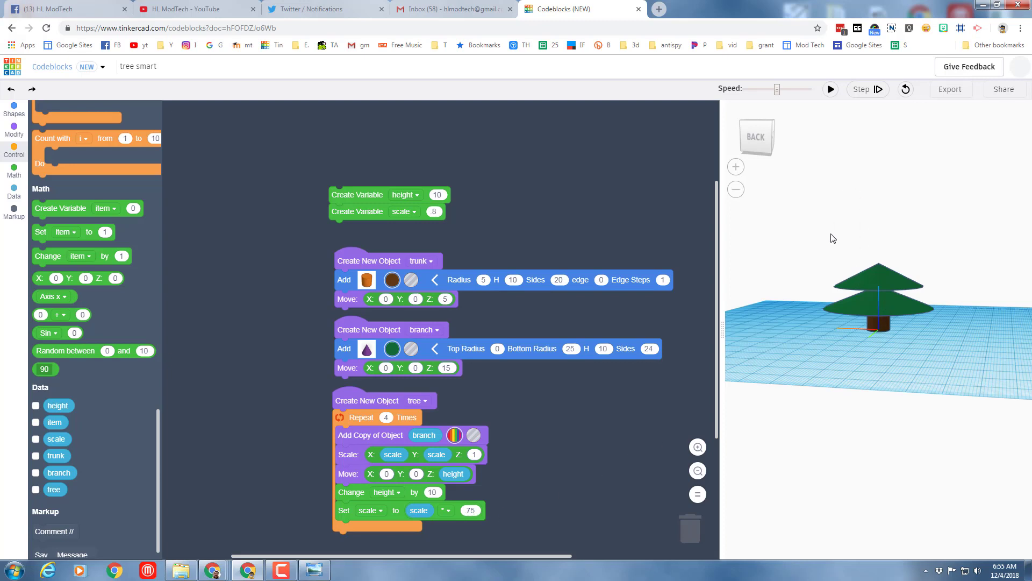
mouse_move(574, 446)
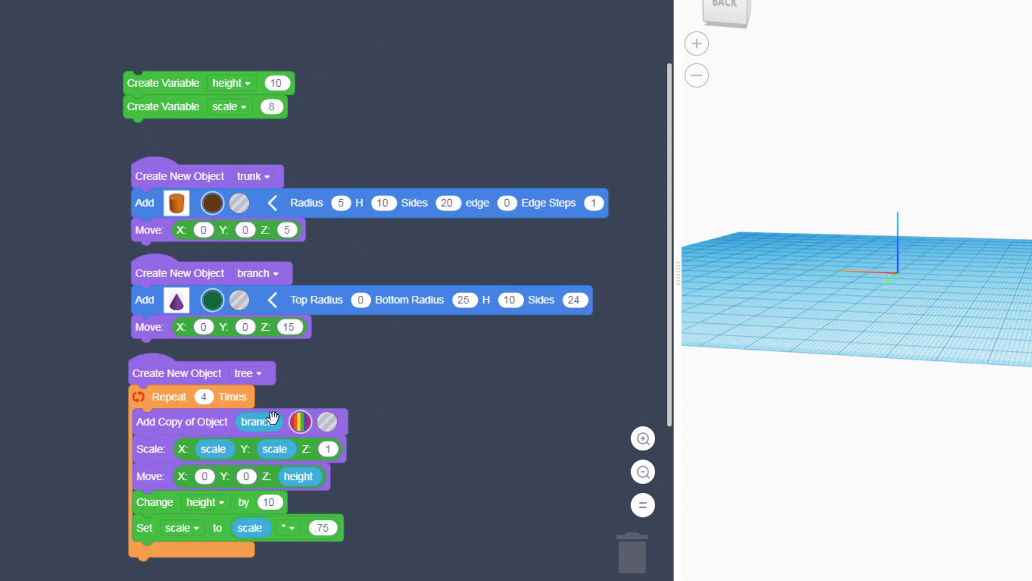
mouse_move(286, 510)
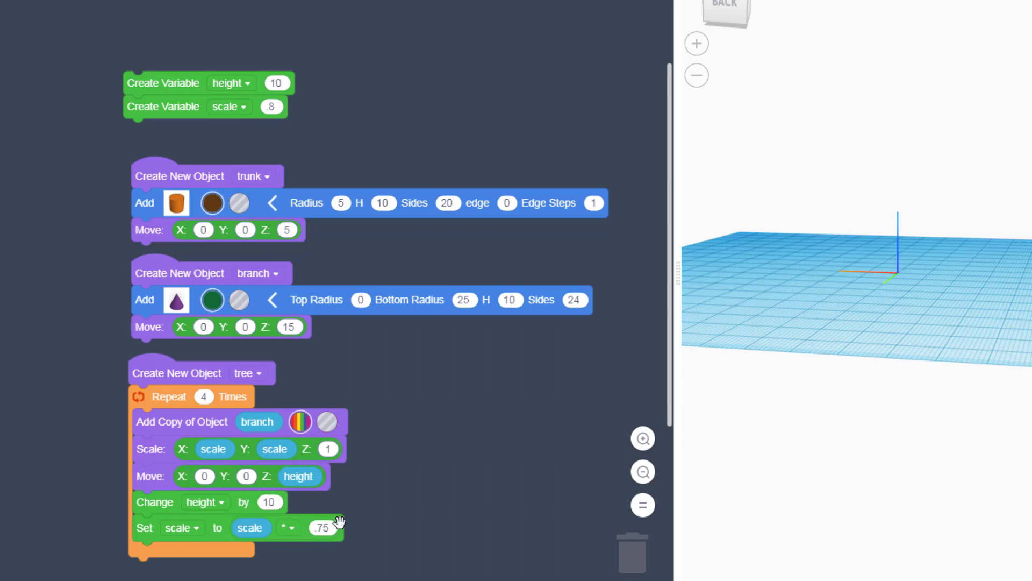
mouse_move(177, 179)
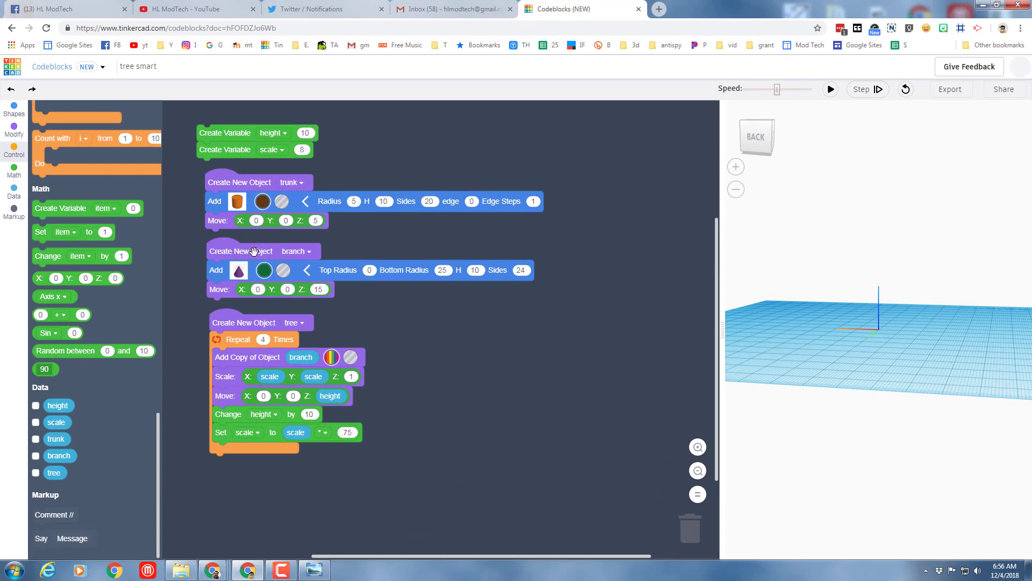
mouse_move(207, 476)
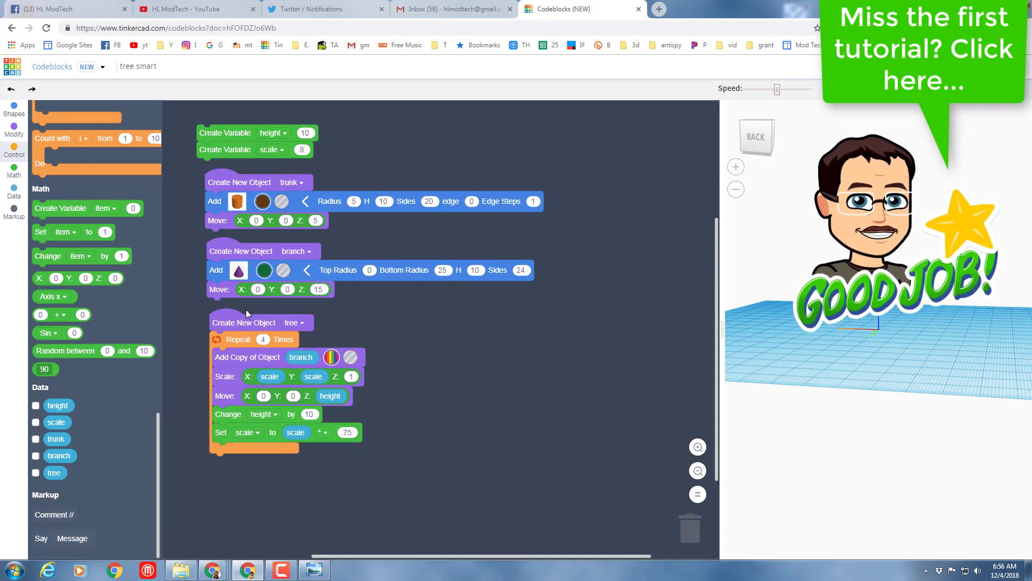
Step: Show the Shapes category and browse its blocks such as Box, Cone, Torus and Star
left_click(14, 114)
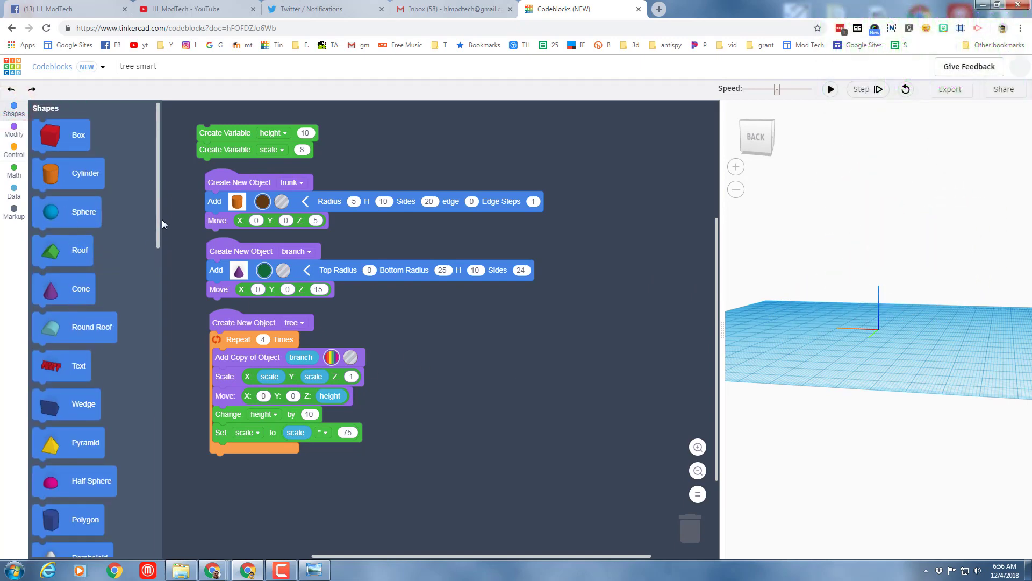
scroll("down", 3)
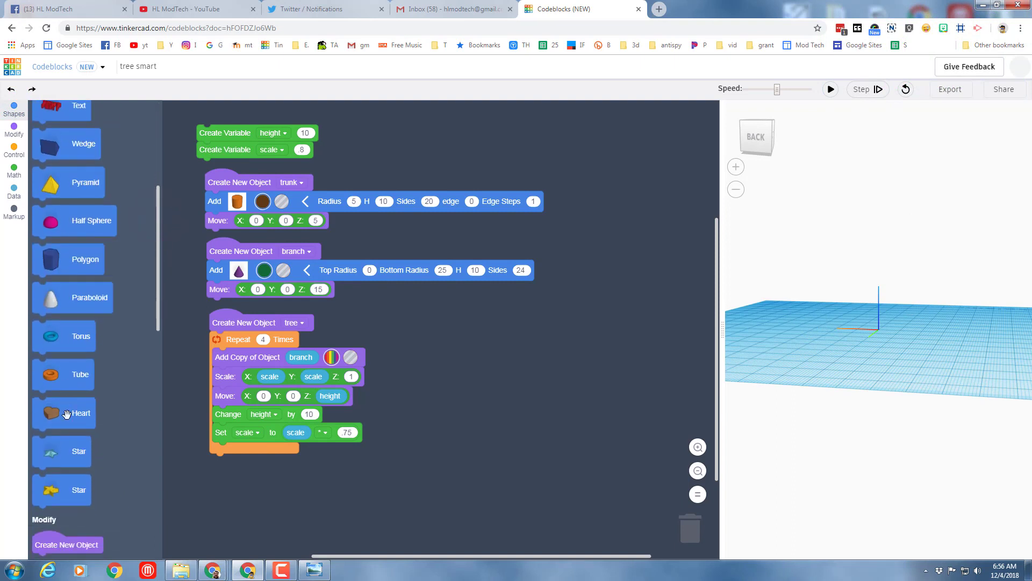
mouse_move(455, 352)
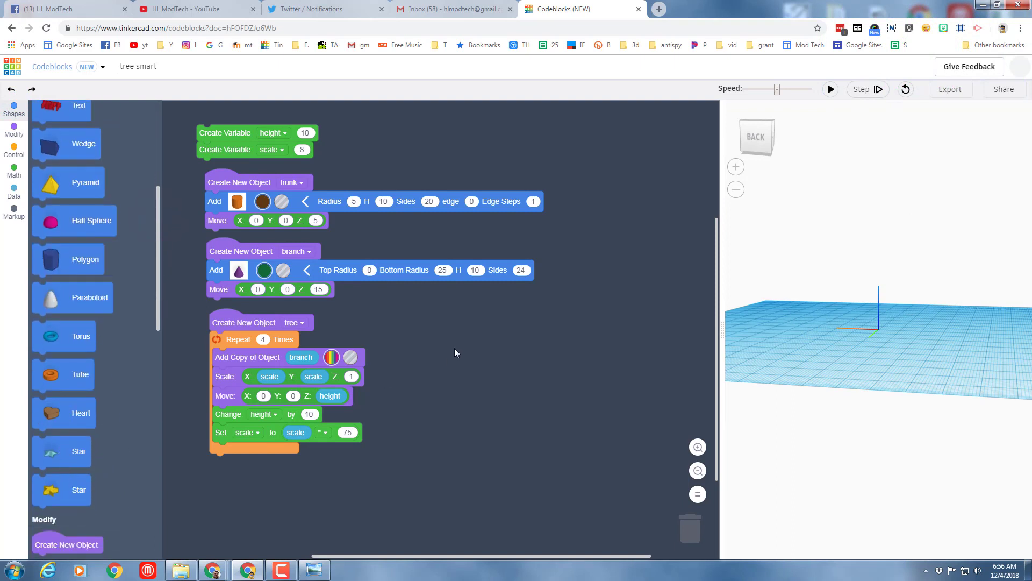
mouse_move(546, 277)
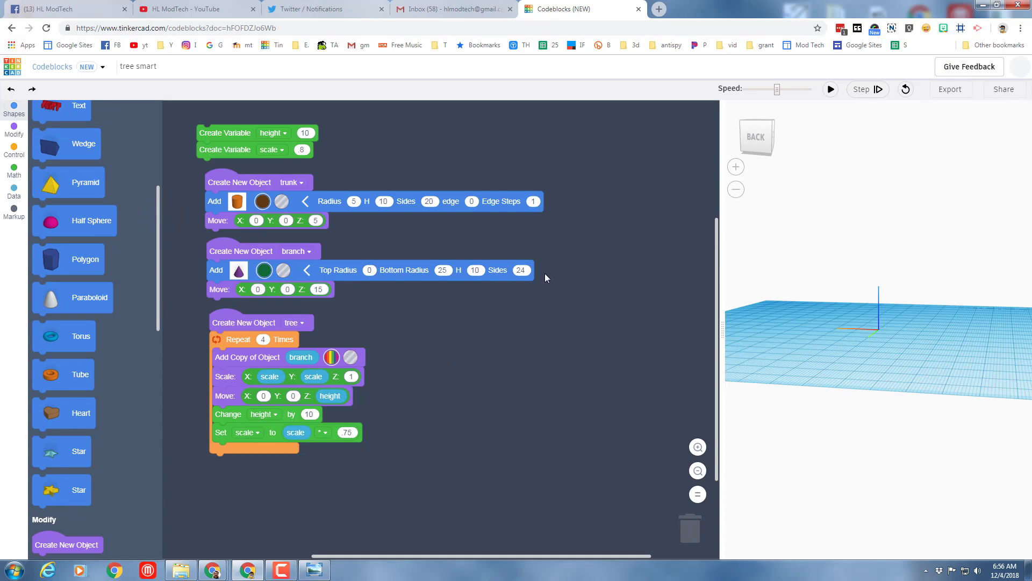
mouse_move(582, 284)
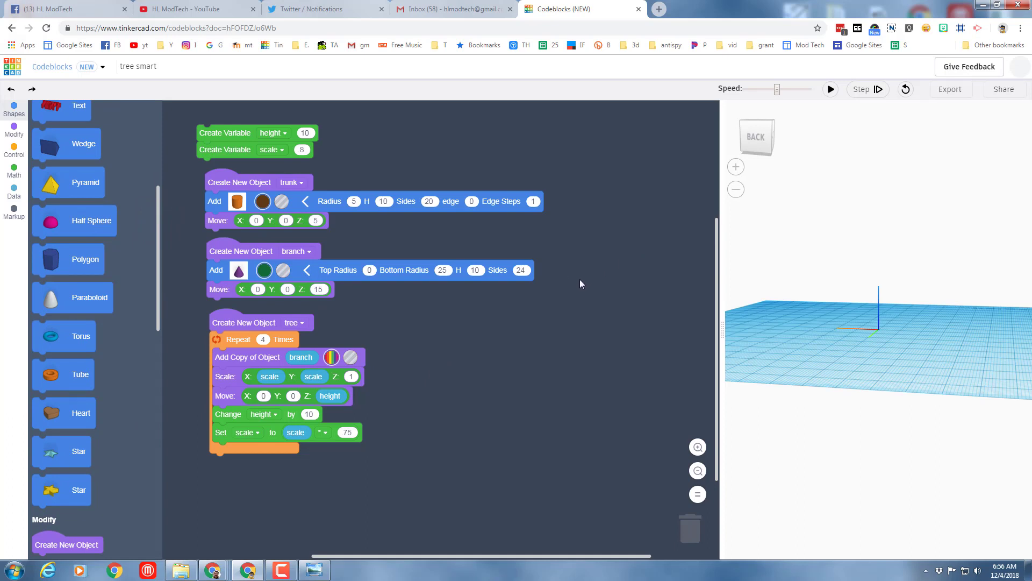